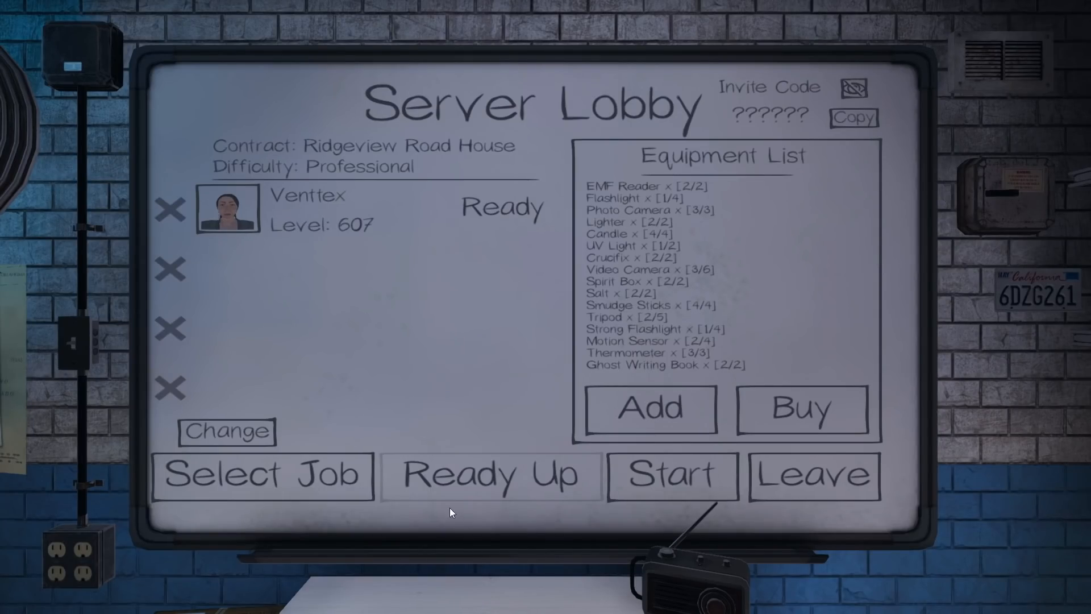
- Launch the solo Professional contract at Ridgeview Road House from the lobby board
click(672, 476)
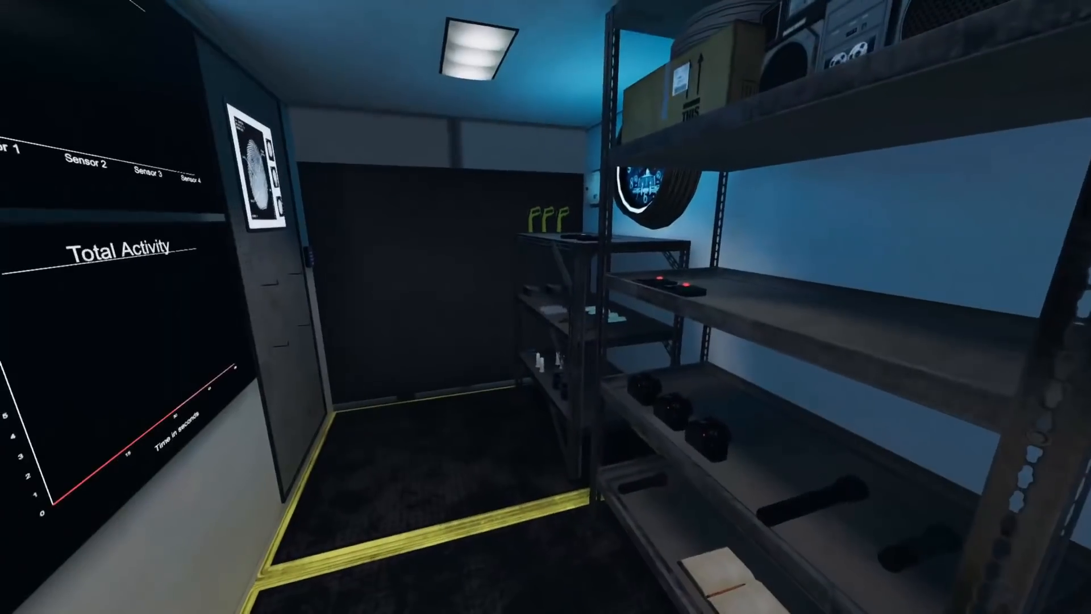
mouse_move(546, 307)
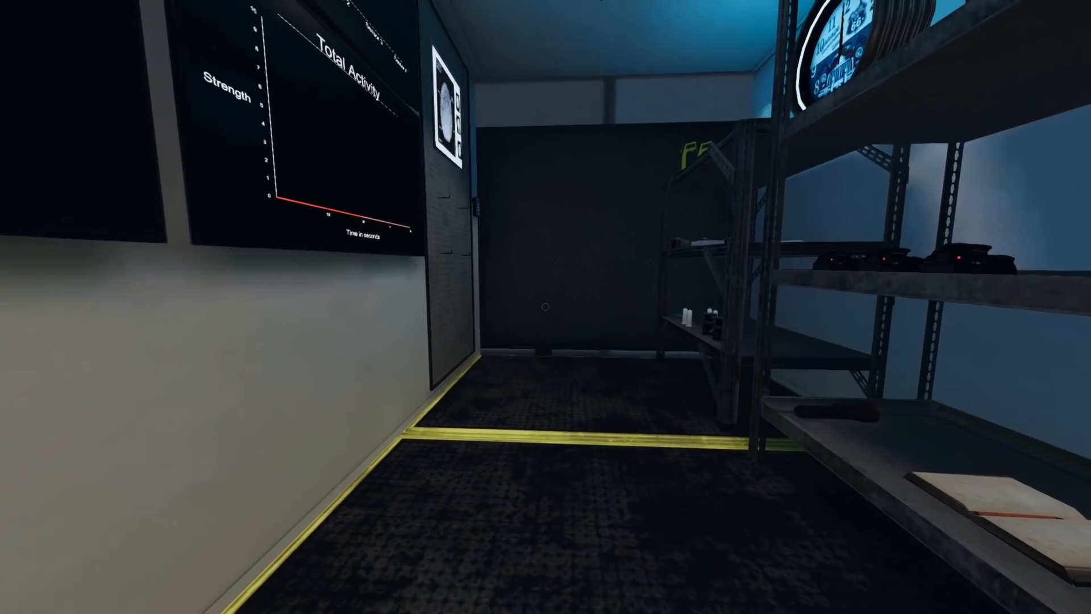
mouse_move(546, 307)
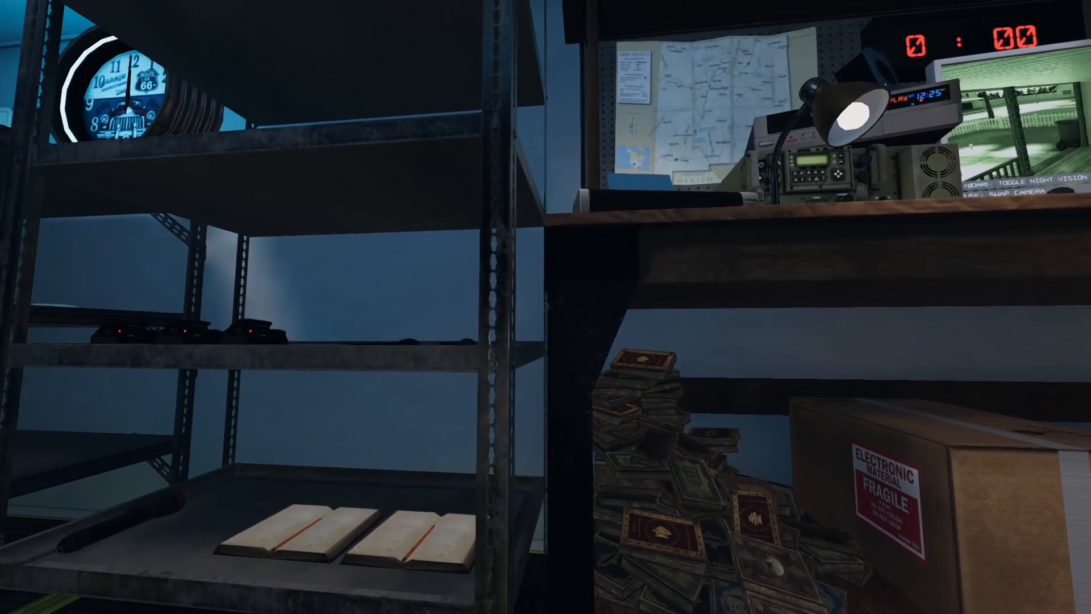
mouse_move(545, 307)
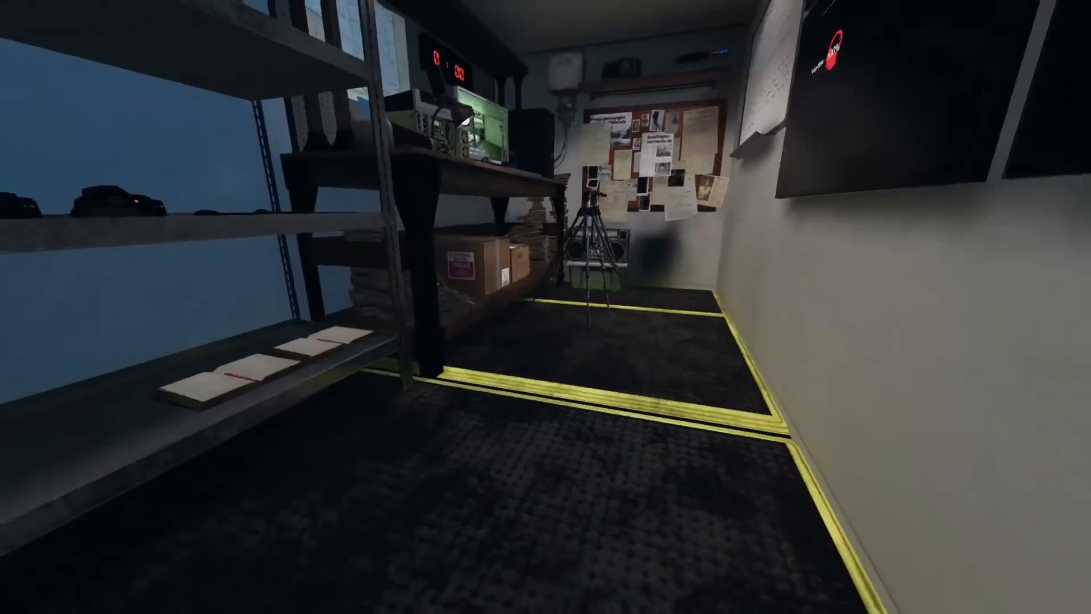
mouse_move(546, 307)
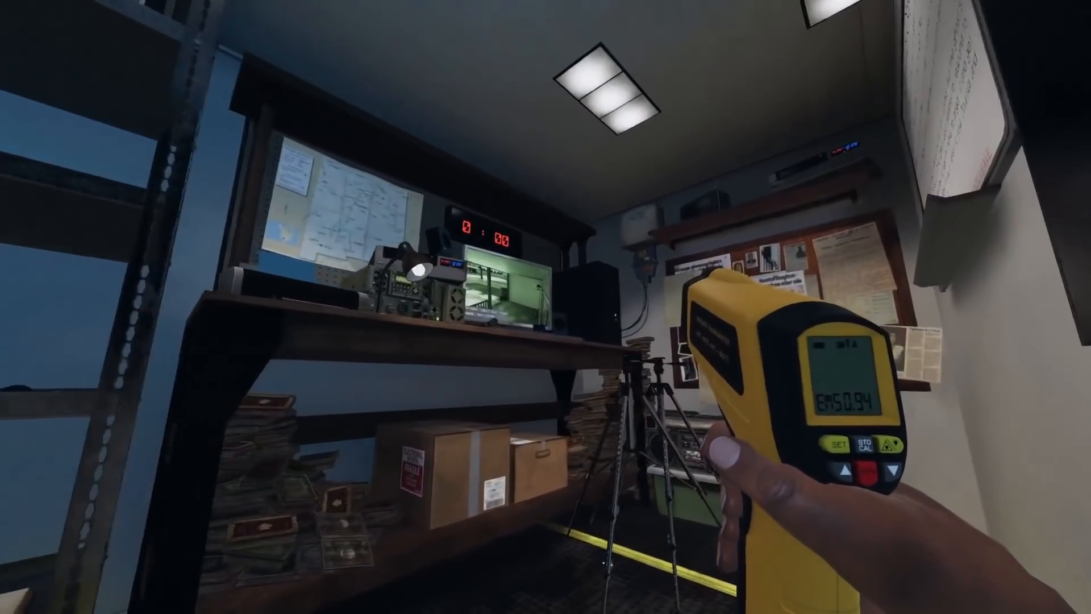
mouse_move(545, 306)
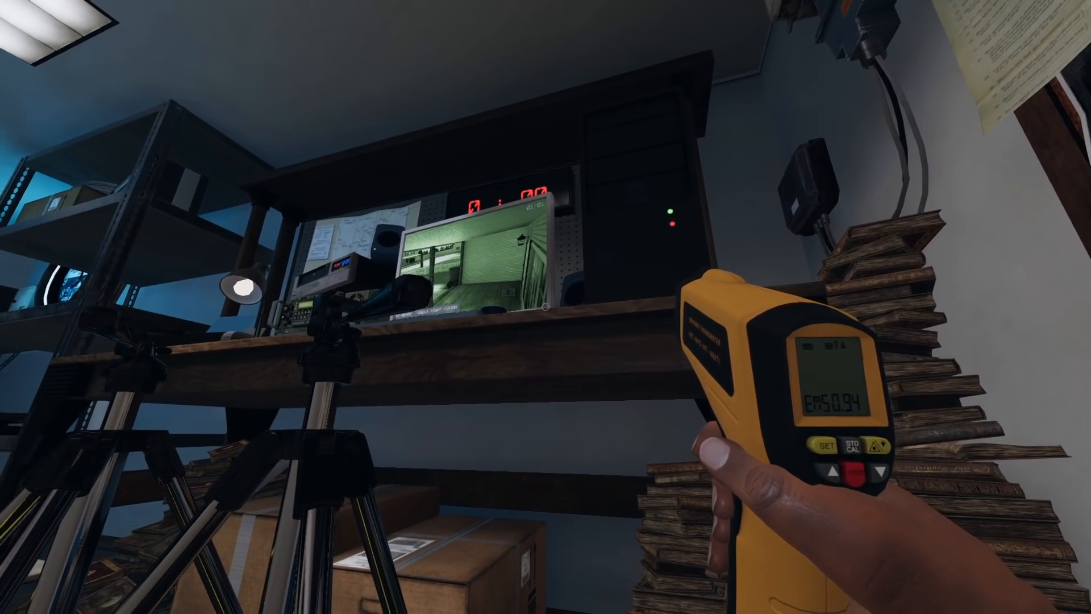
mouse_move(278, 313)
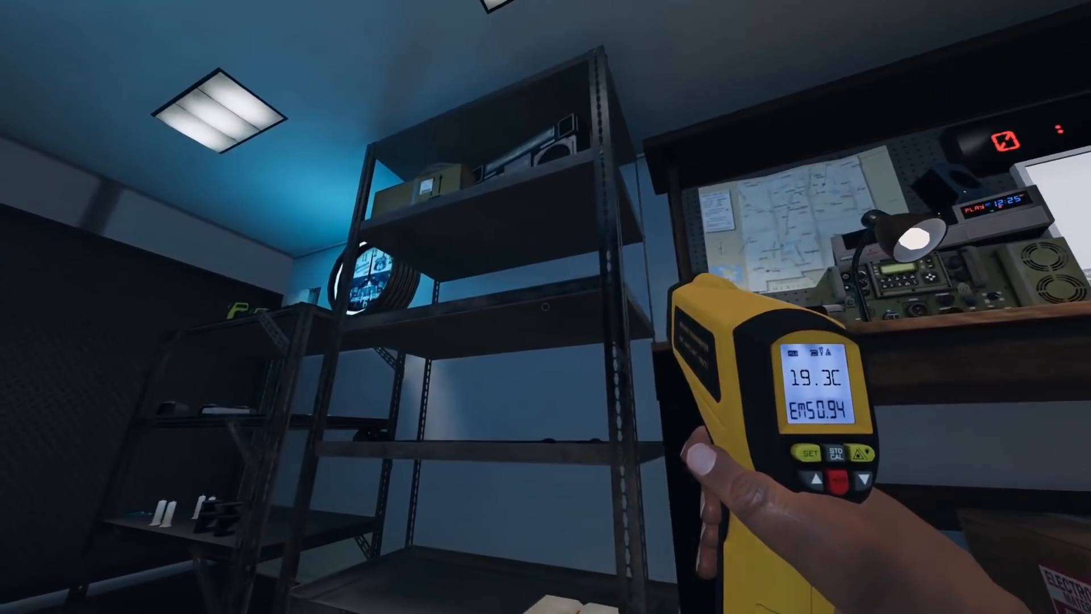
mouse_move(545, 307)
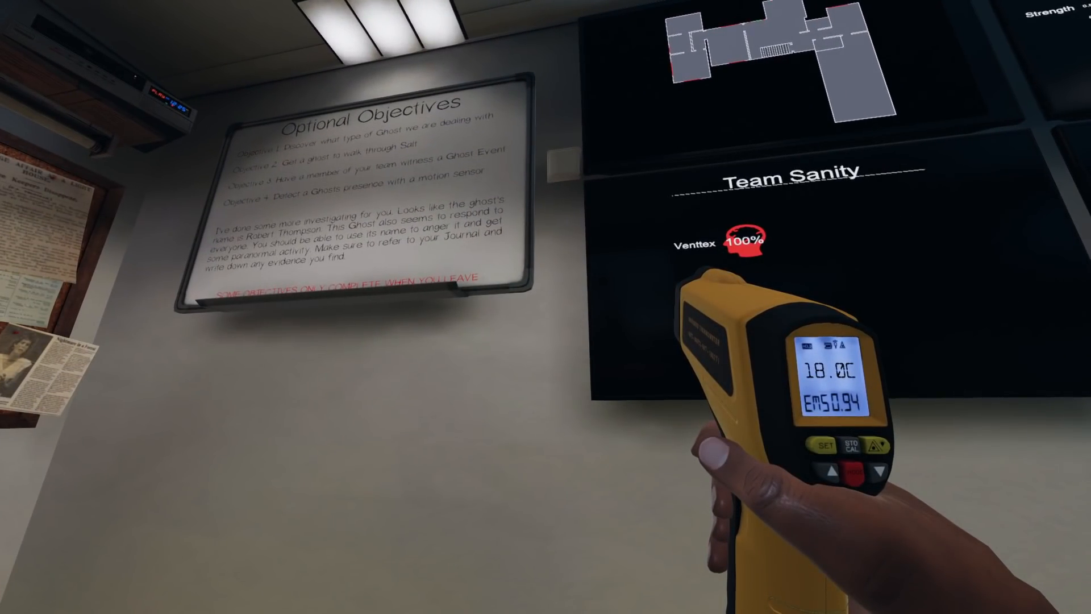
mouse_move(545, 306)
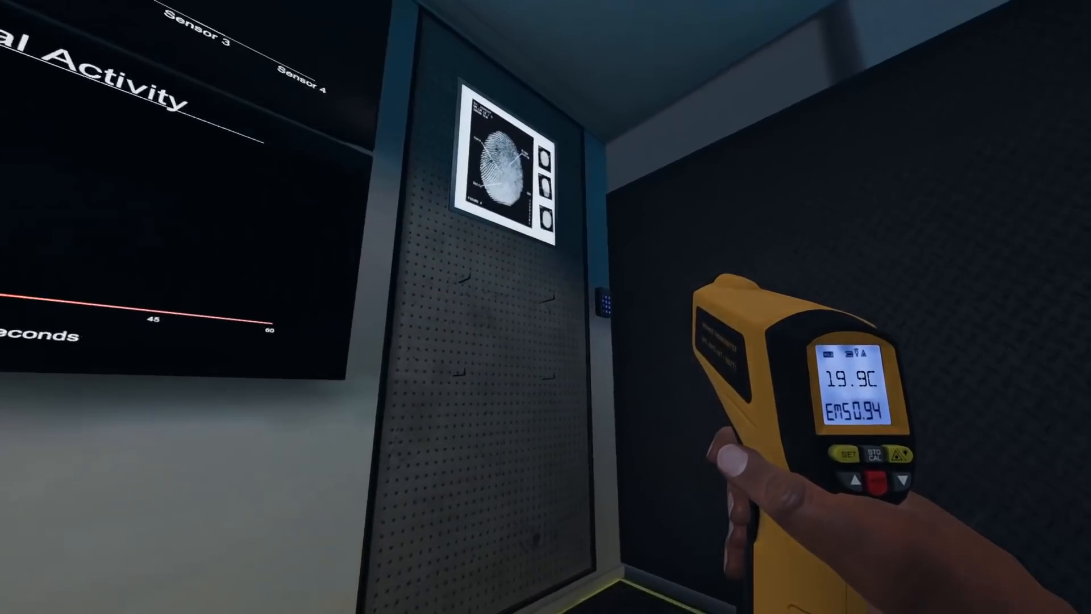
mouse_move(545, 307)
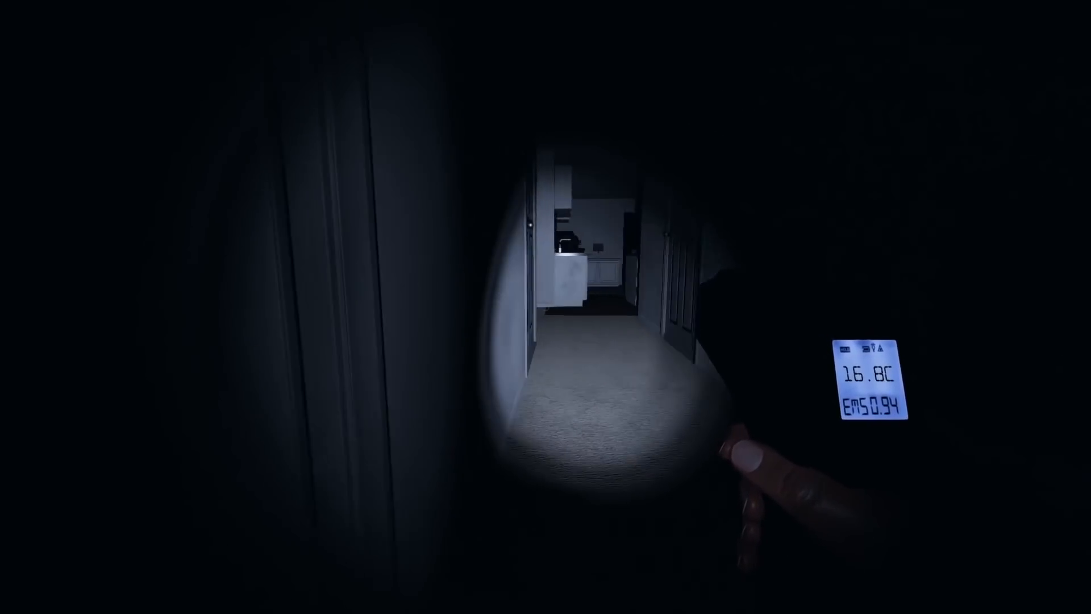
mouse_move(545, 307)
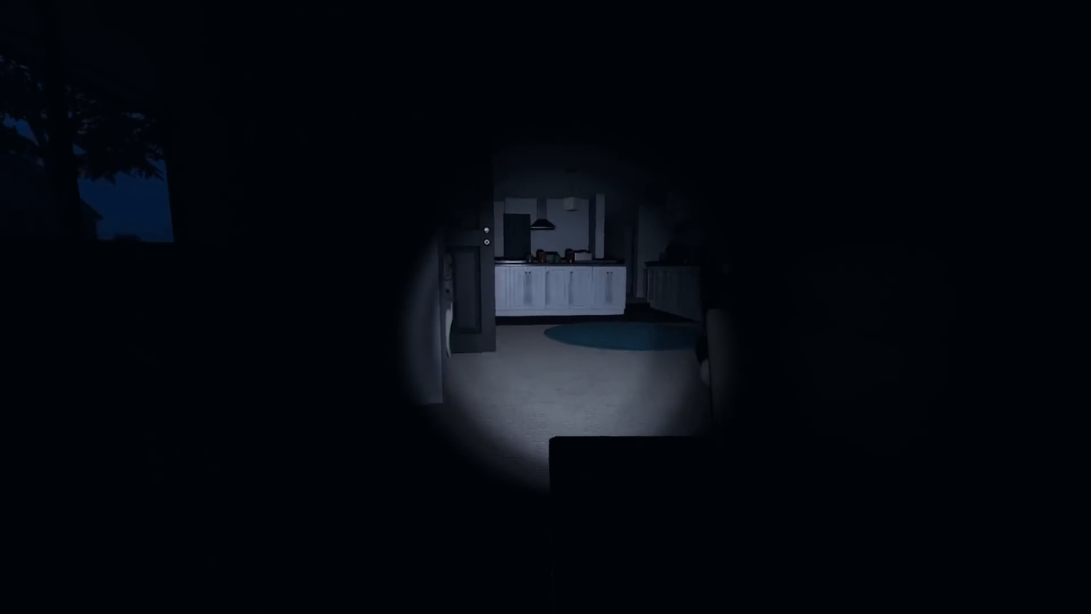
mouse_move(545, 307)
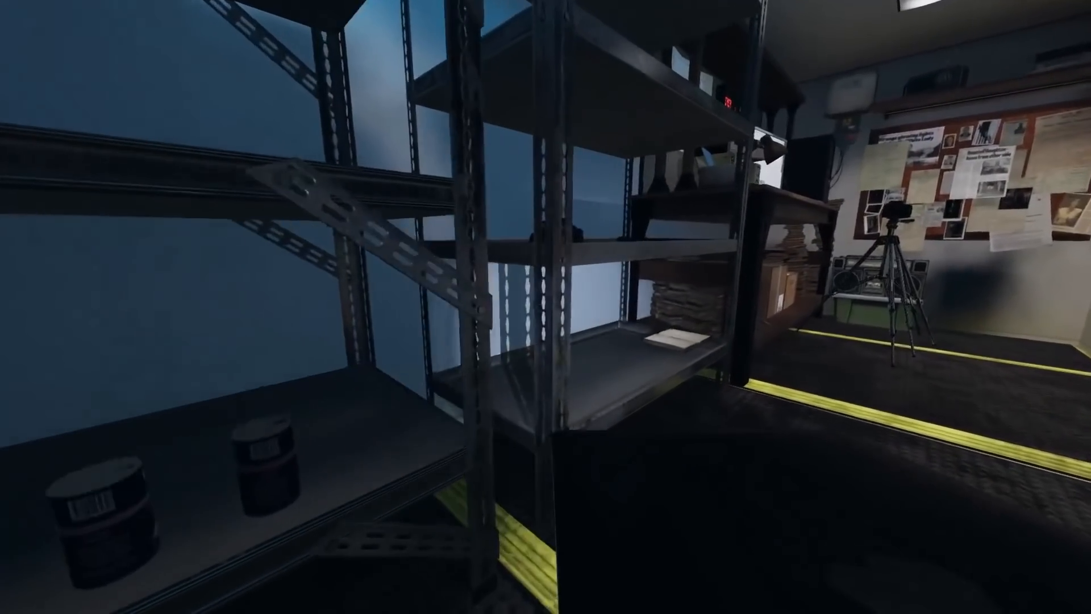
mouse_move(545, 307)
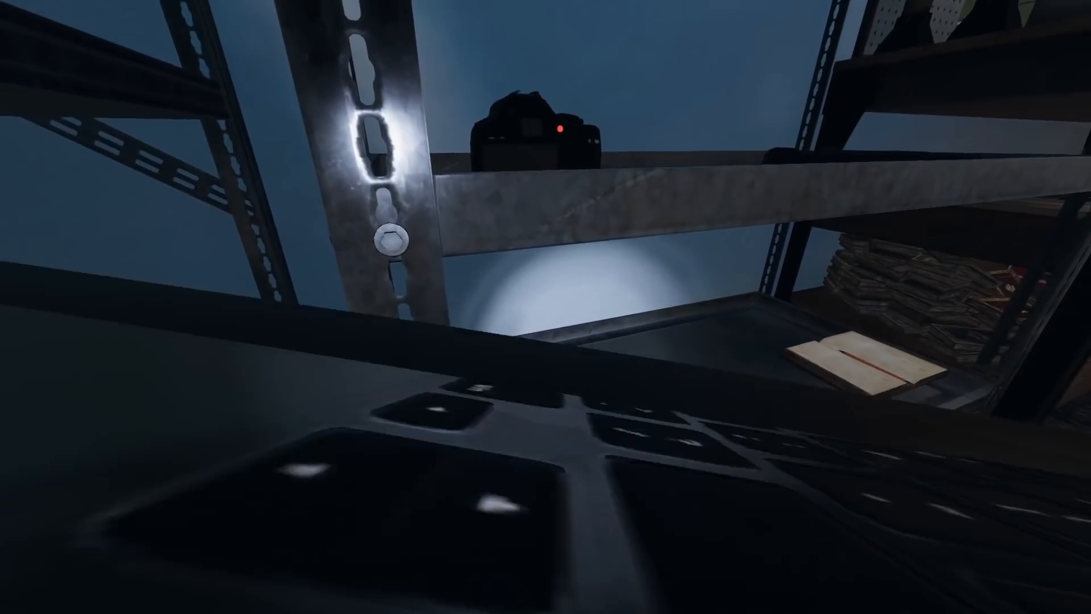
mouse_move(546, 306)
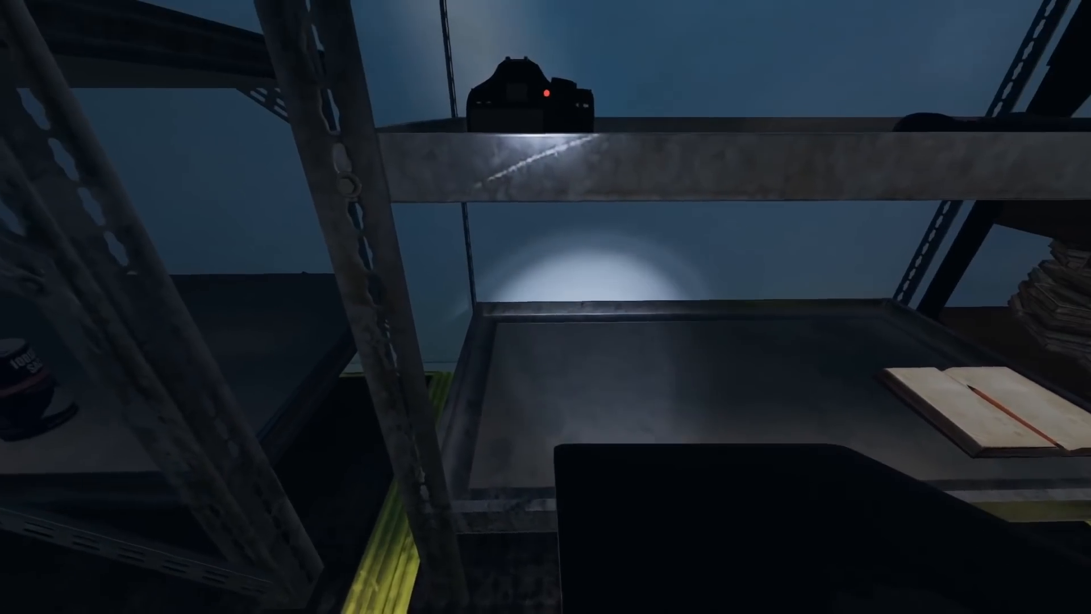
mouse_move(545, 307)
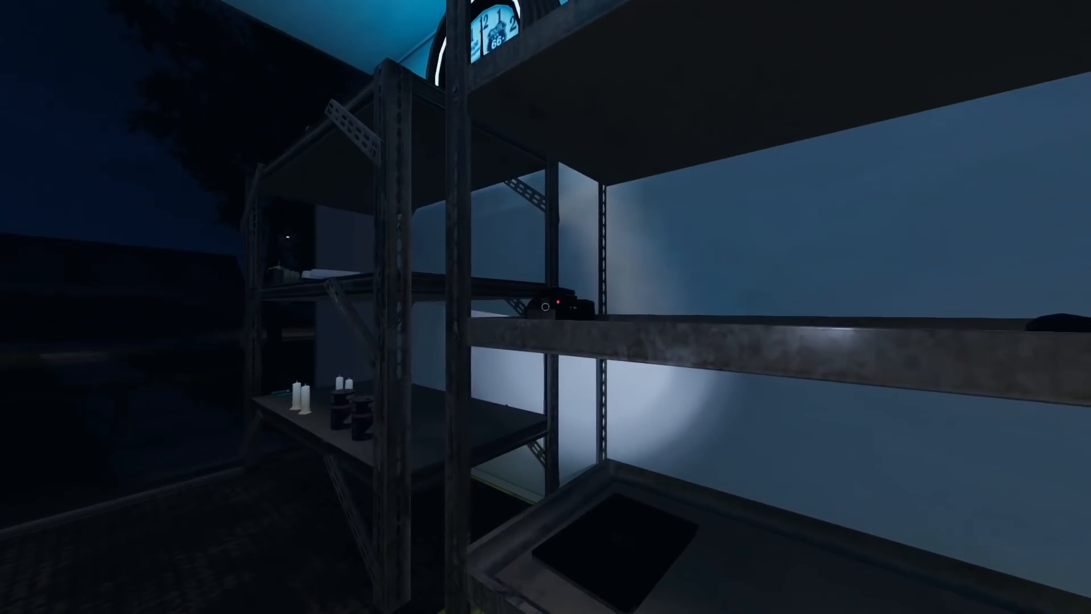
mouse_move(545, 307)
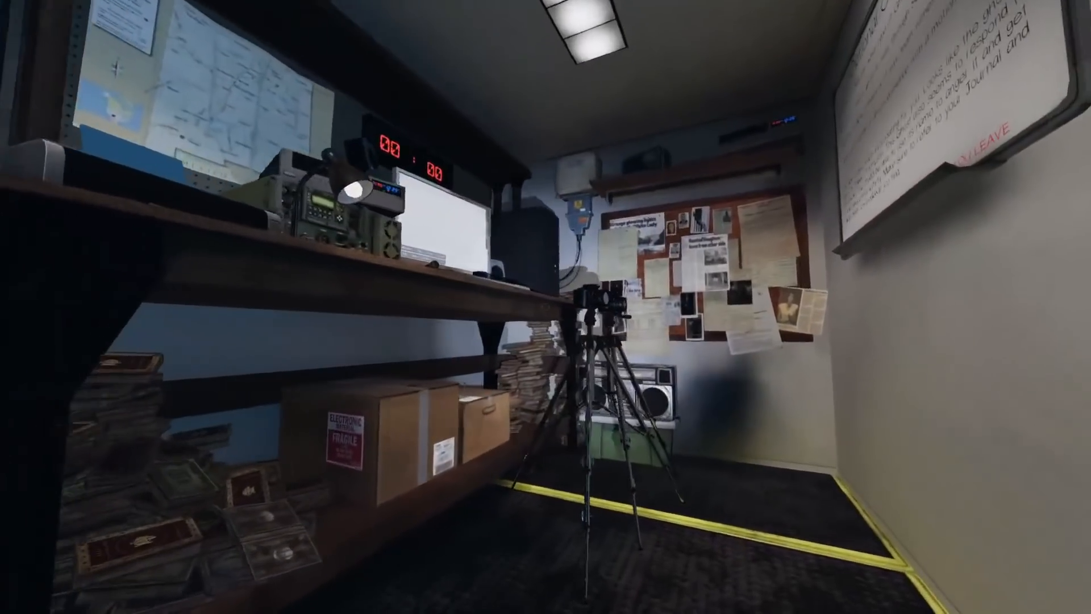
mouse_move(545, 307)
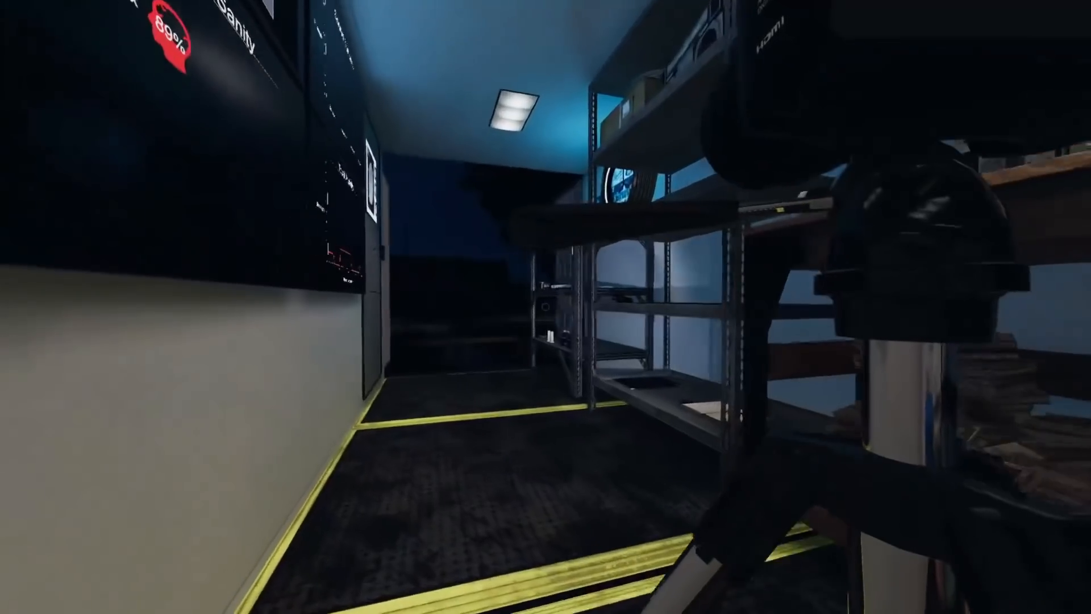
mouse_move(546, 307)
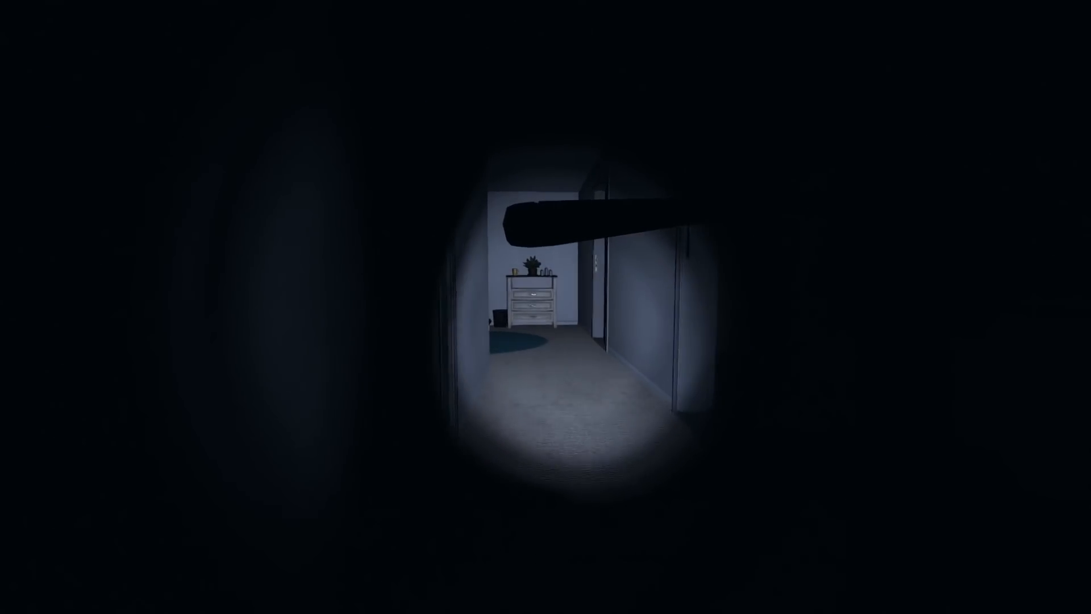
mouse_move(546, 307)
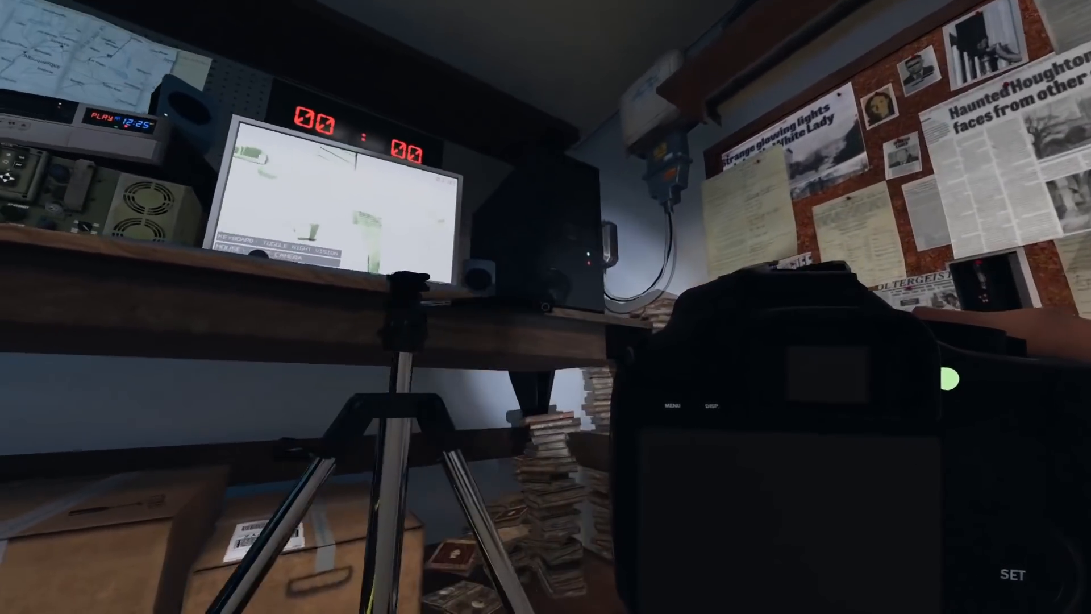
mouse_move(546, 307)
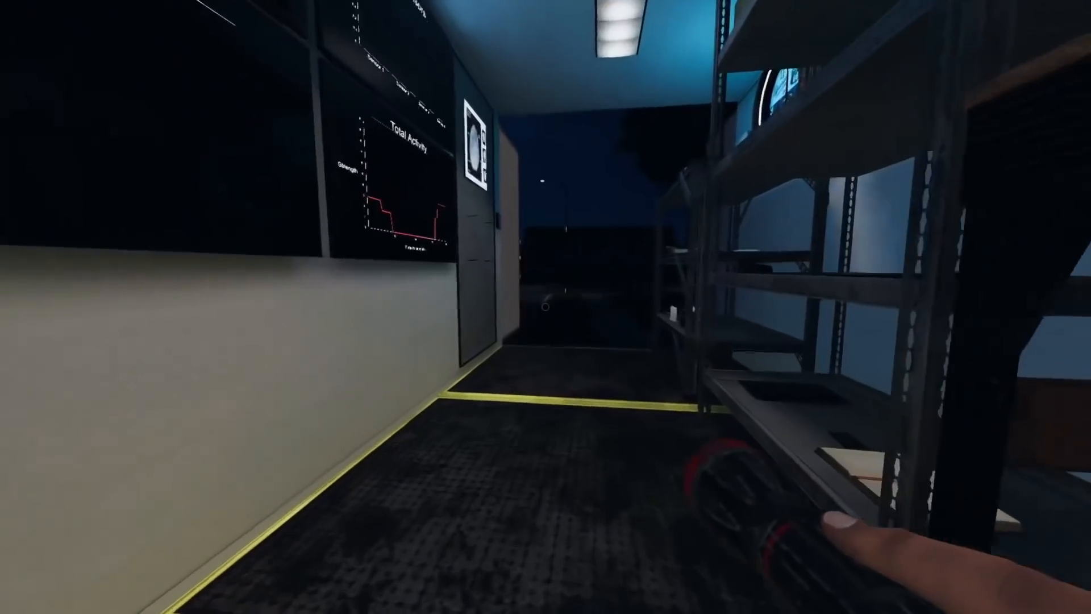
mouse_move(545, 306)
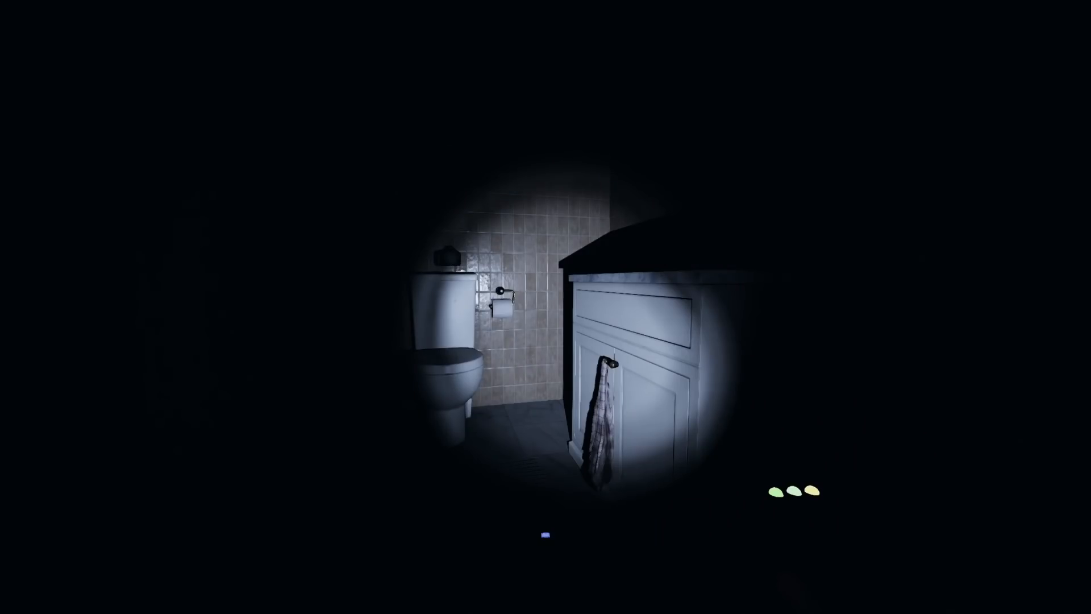
mouse_move(545, 306)
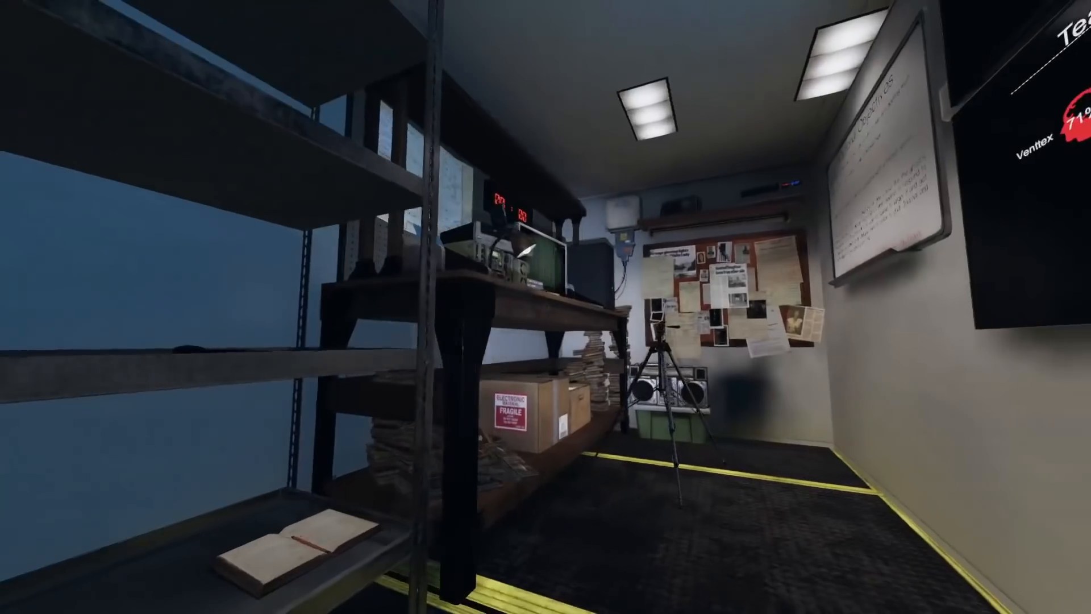
mouse_move(546, 307)
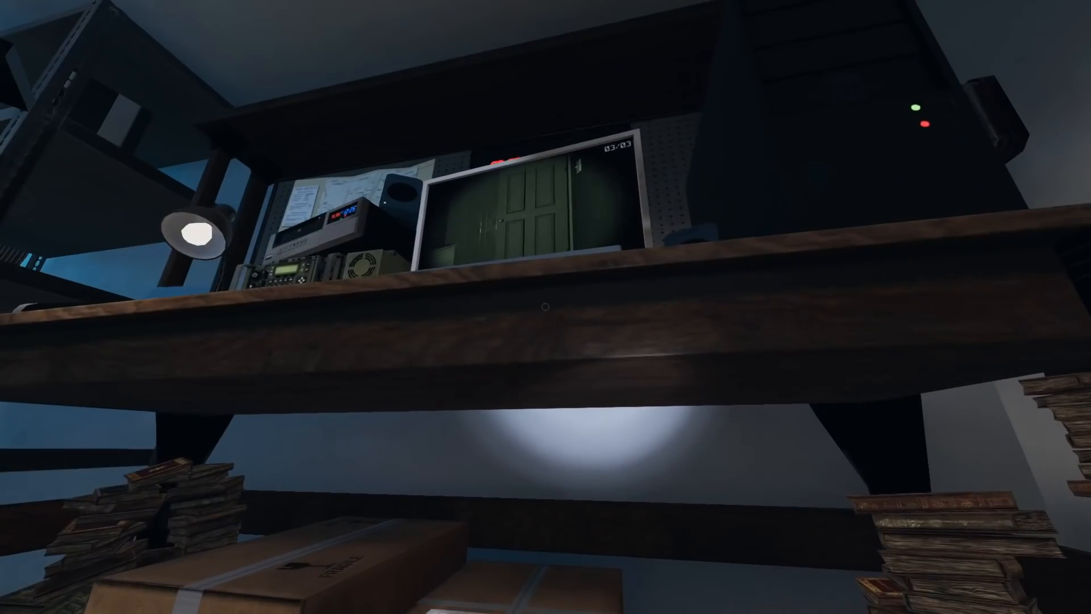
mouse_move(545, 307)
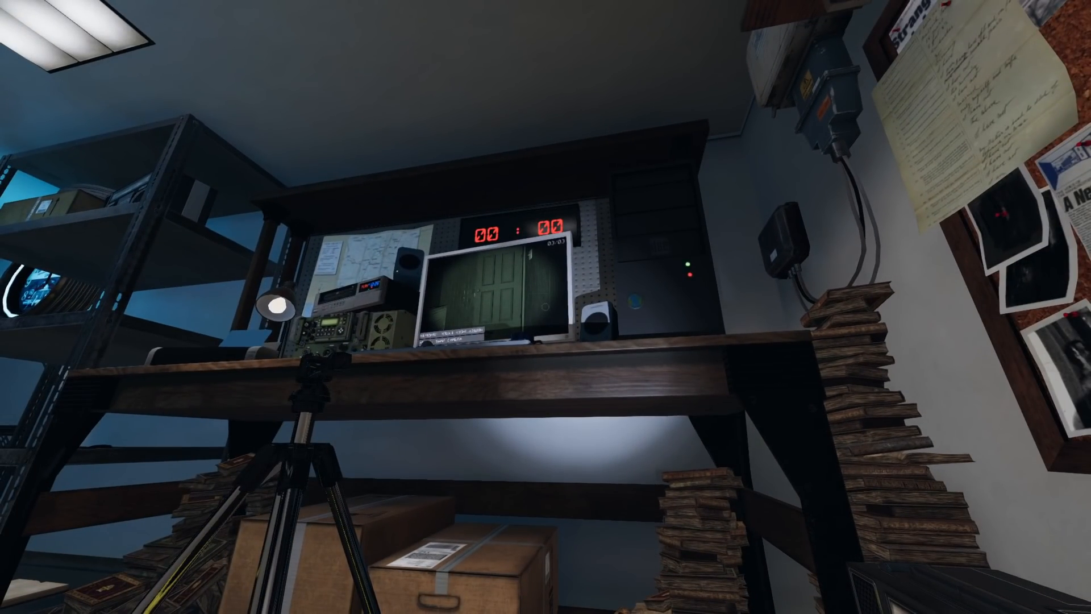
mouse_move(545, 307)
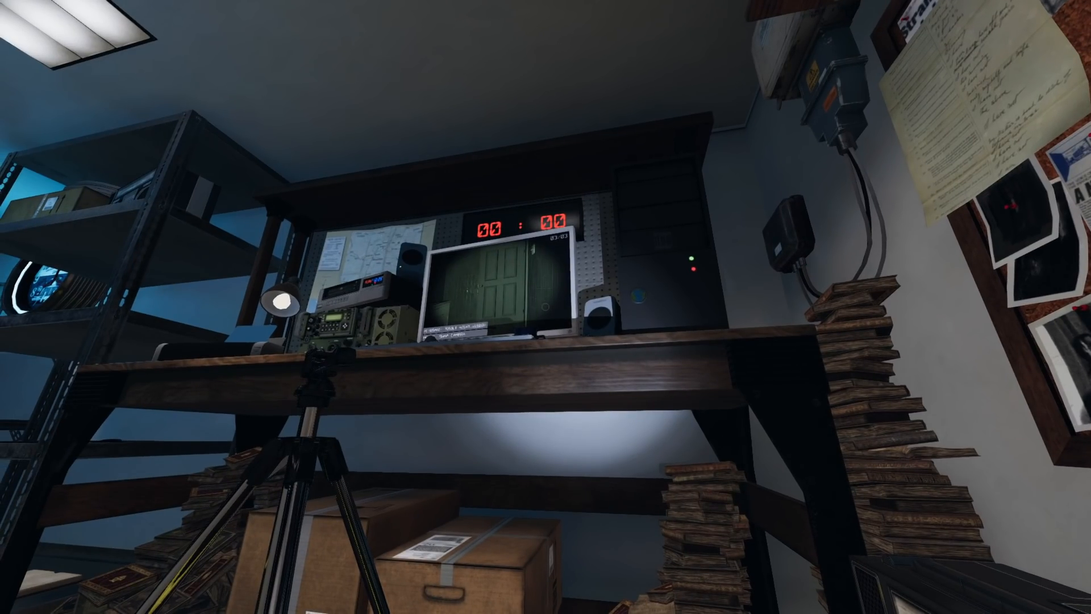
mouse_move(546, 307)
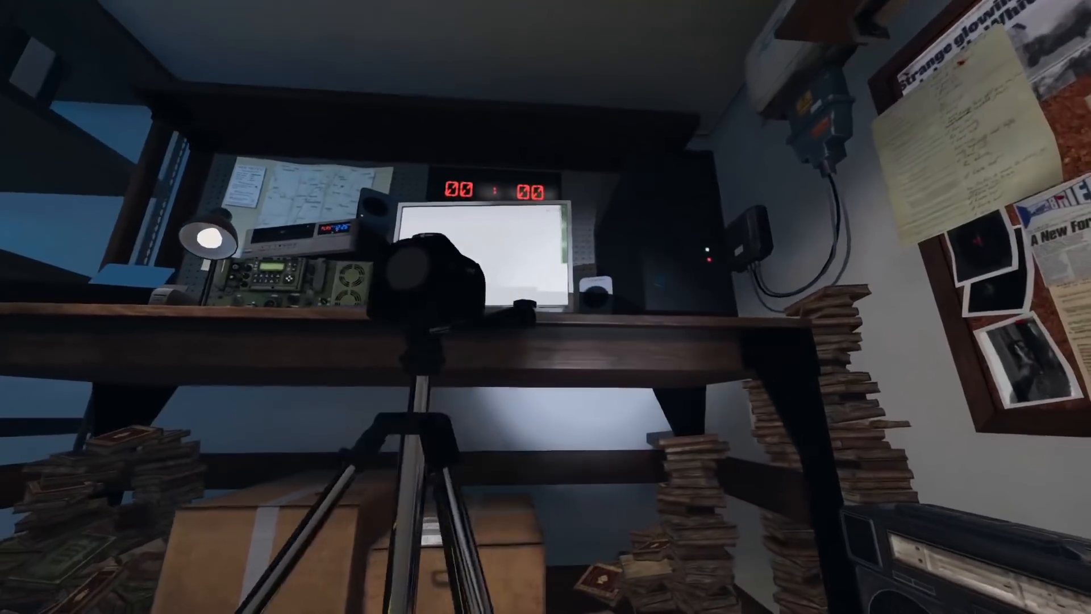
mouse_move(545, 307)
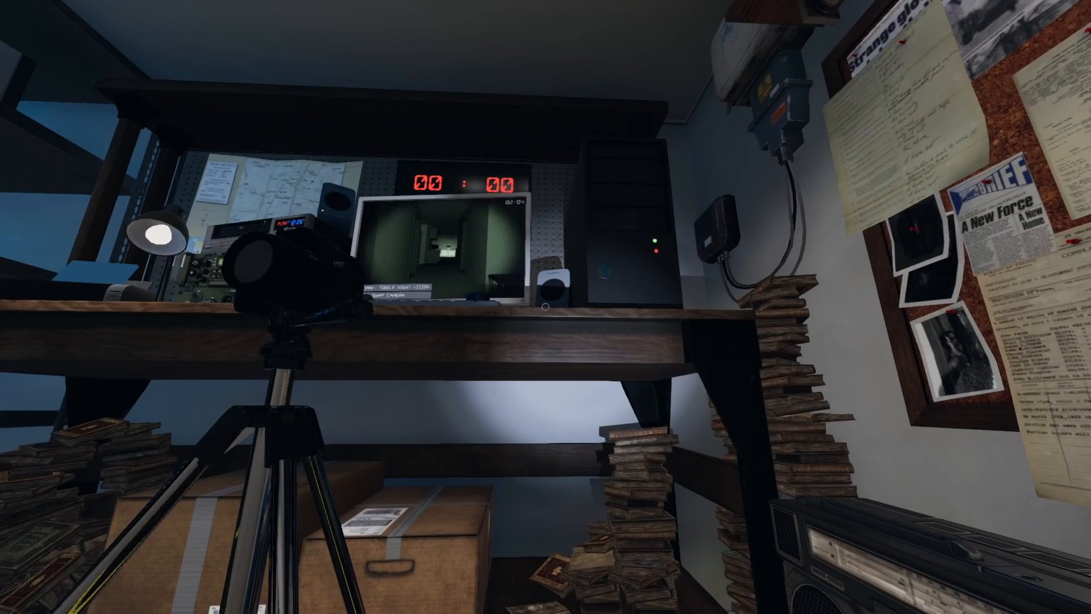
mouse_move(546, 306)
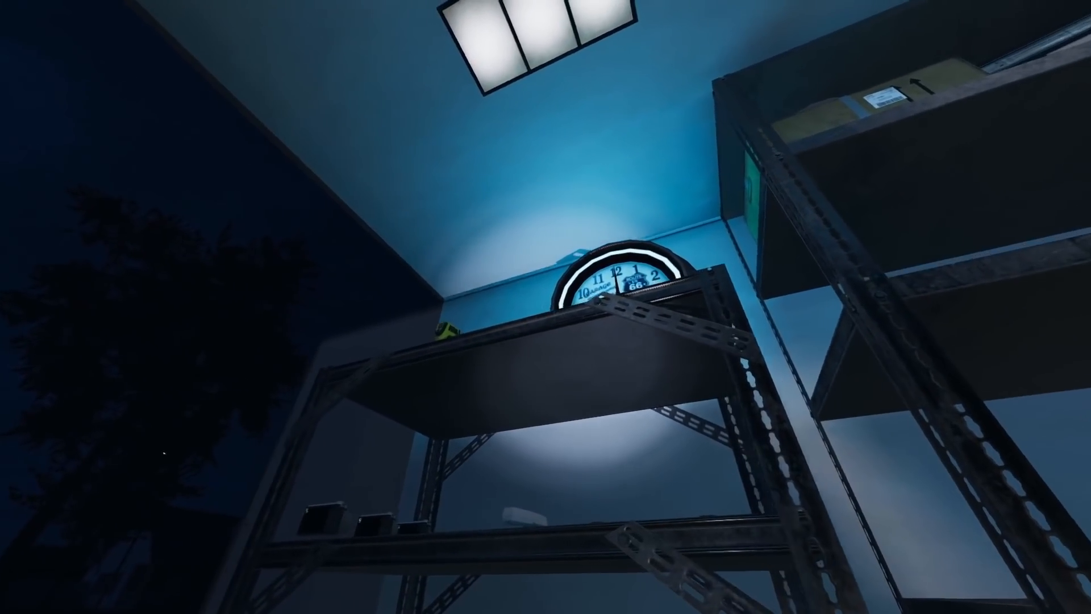
mouse_move(545, 307)
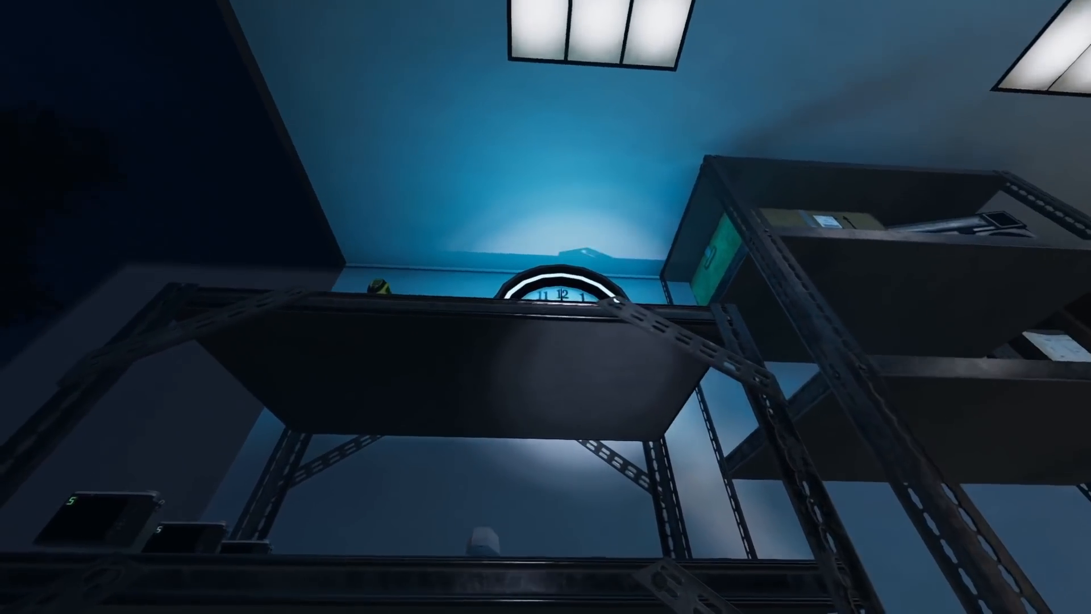
mouse_move(545, 307)
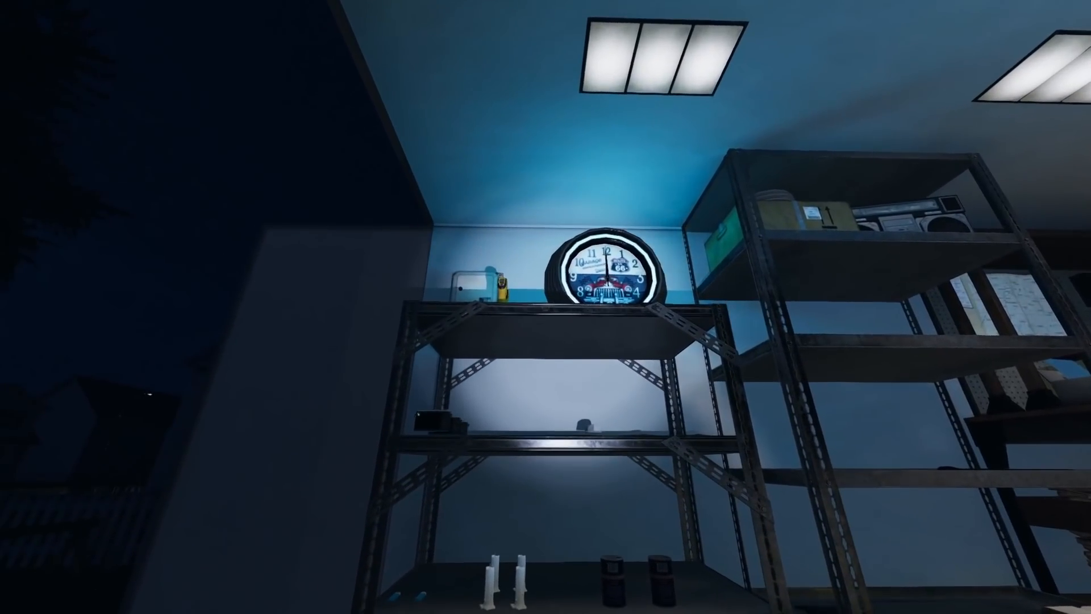
mouse_move(546, 306)
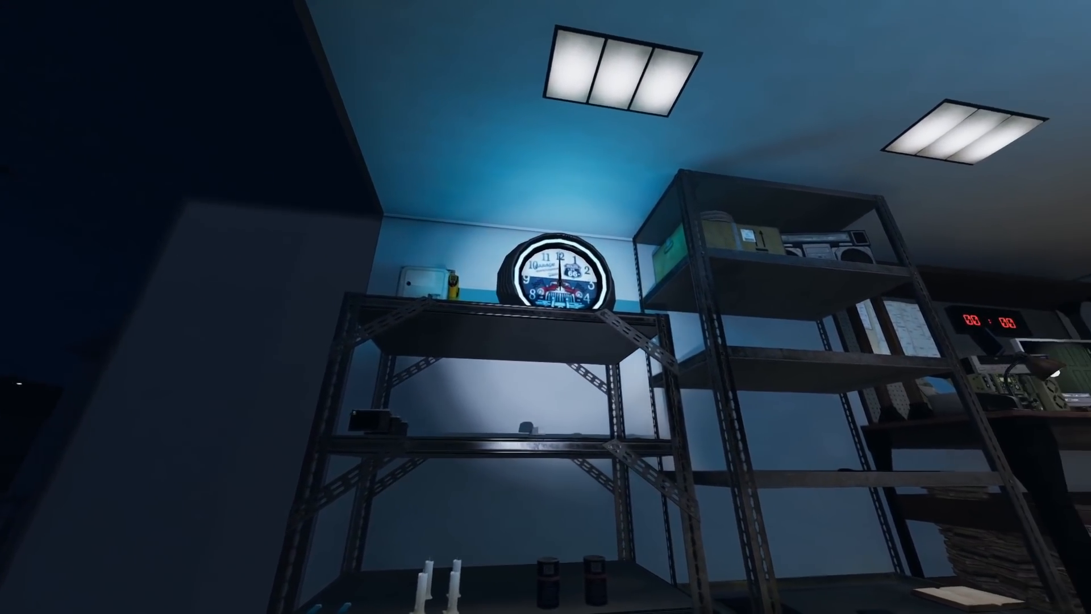
mouse_move(545, 307)
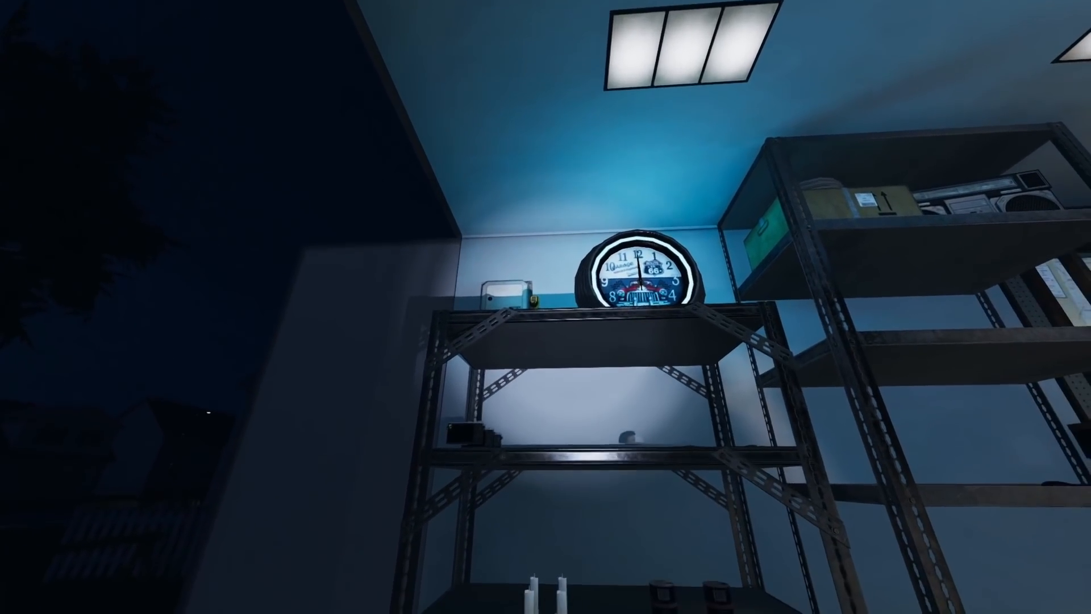
mouse_move(546, 307)
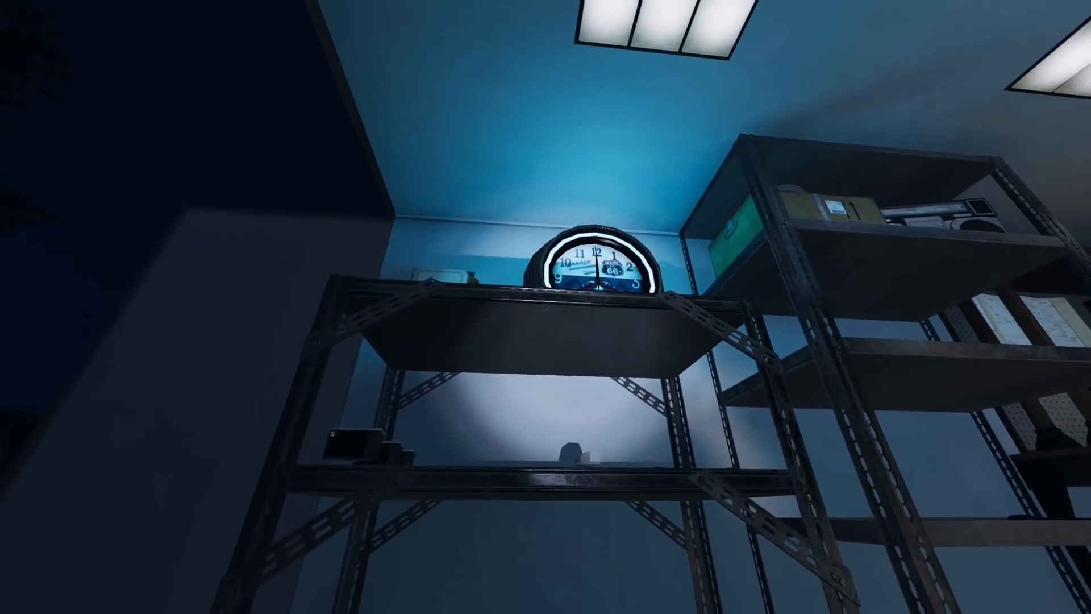
mouse_move(545, 307)
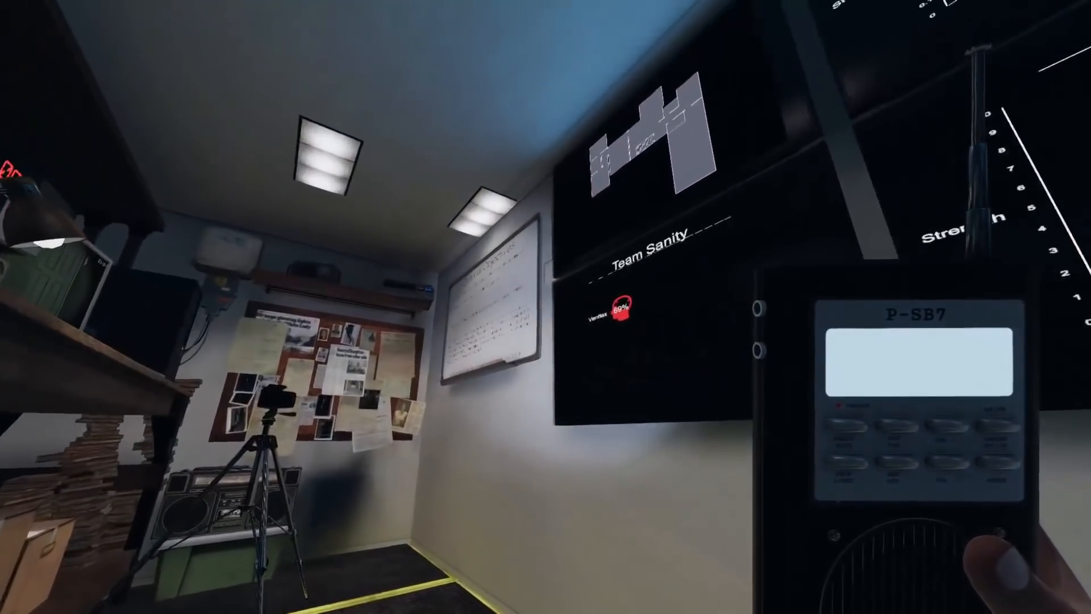
mouse_move(545, 306)
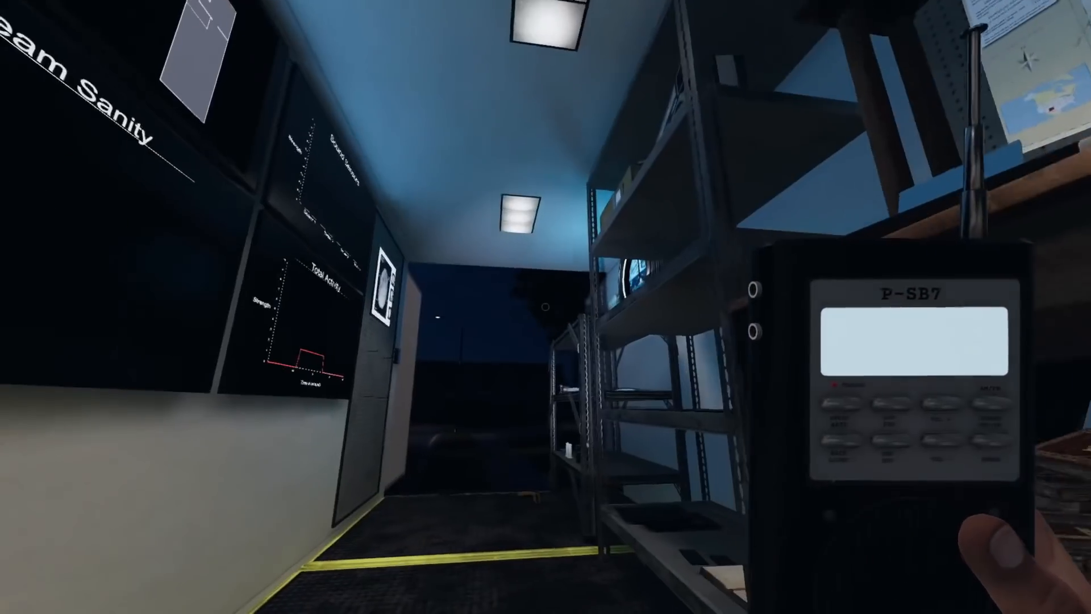
mouse_move(545, 306)
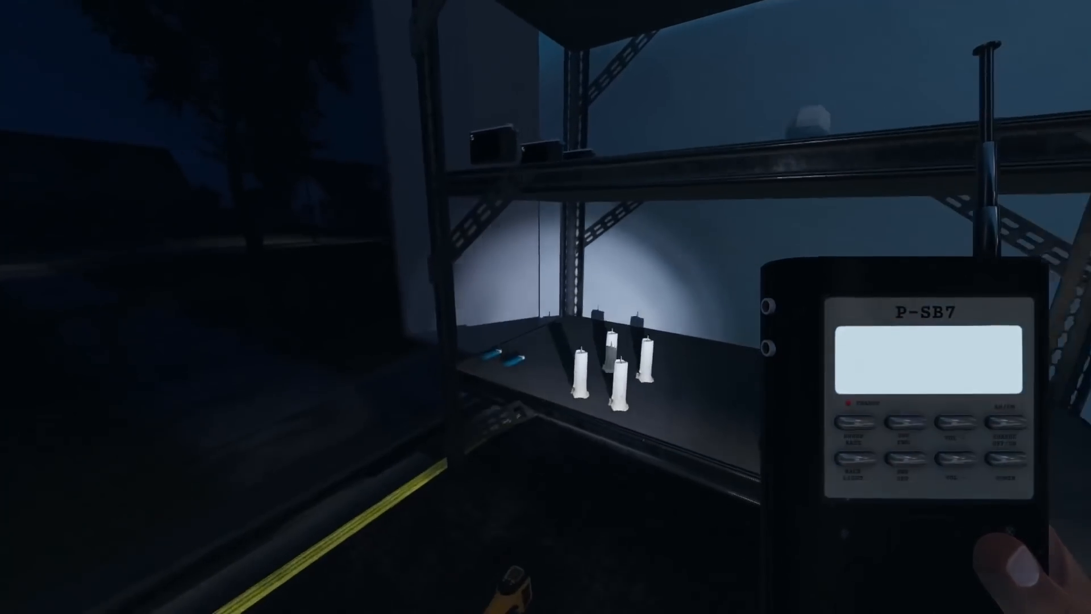
mouse_move(545, 307)
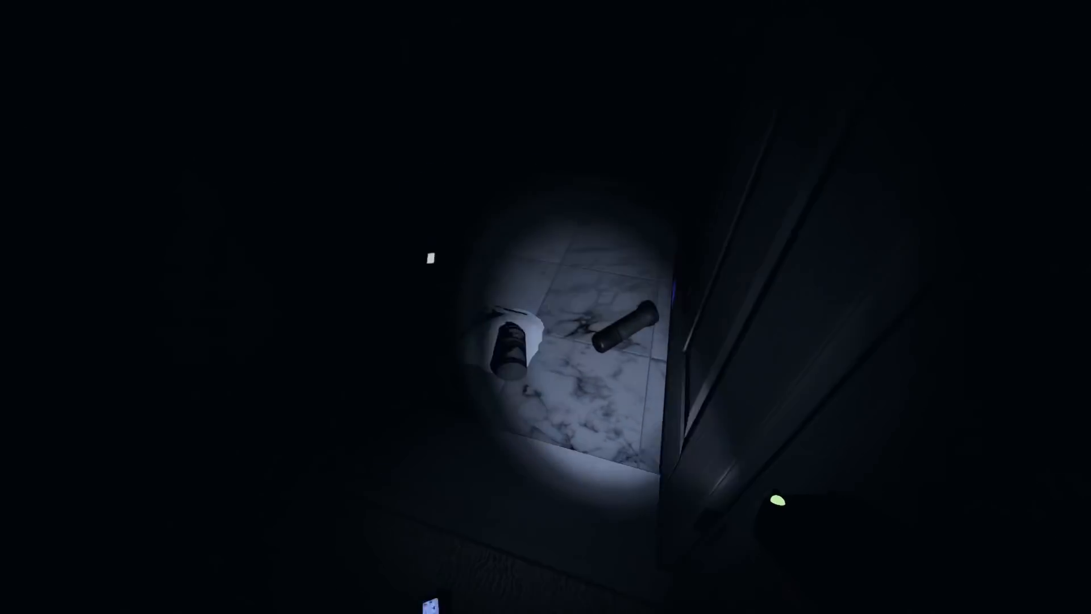
mouse_move(545, 307)
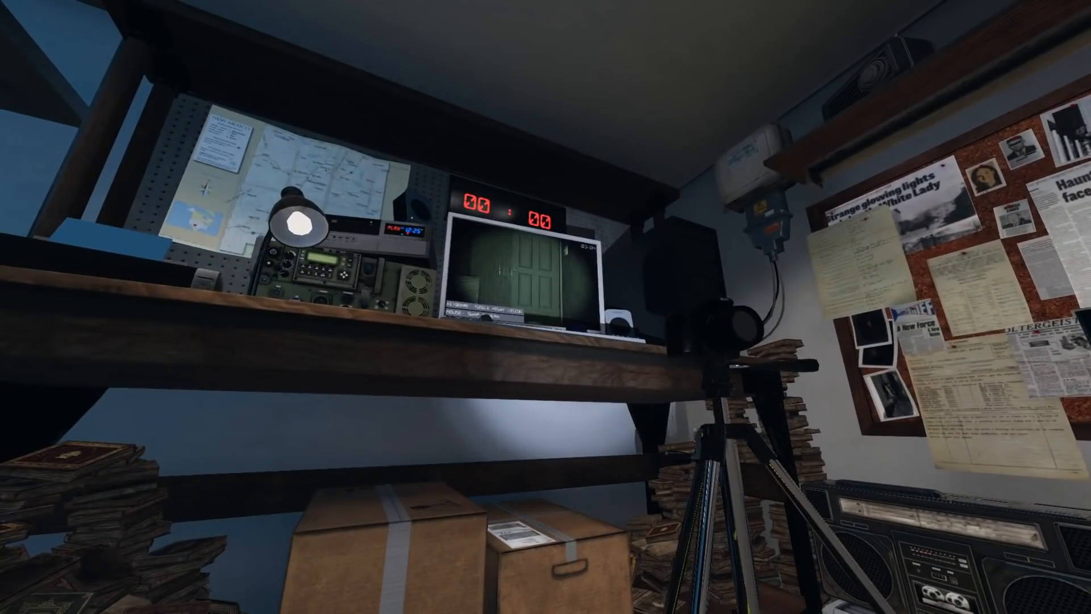
mouse_move(545, 306)
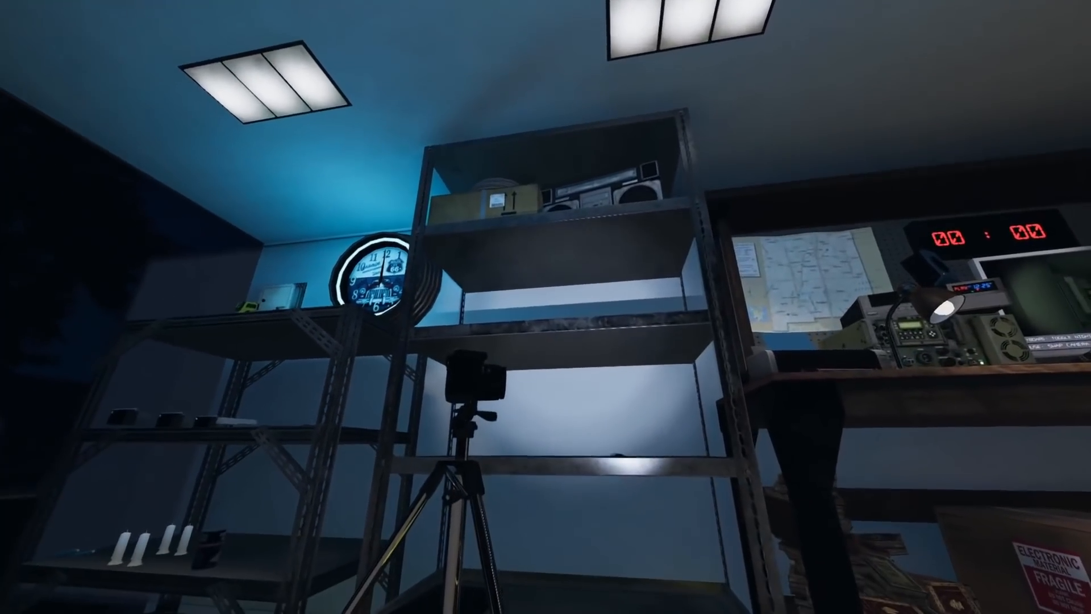
mouse_move(546, 307)
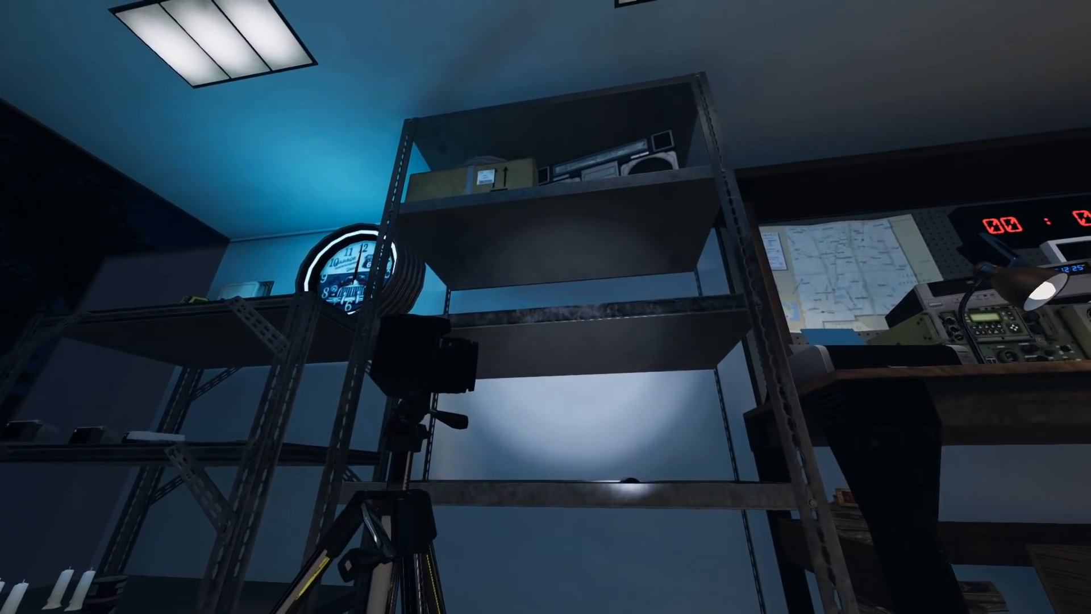
mouse_move(546, 307)
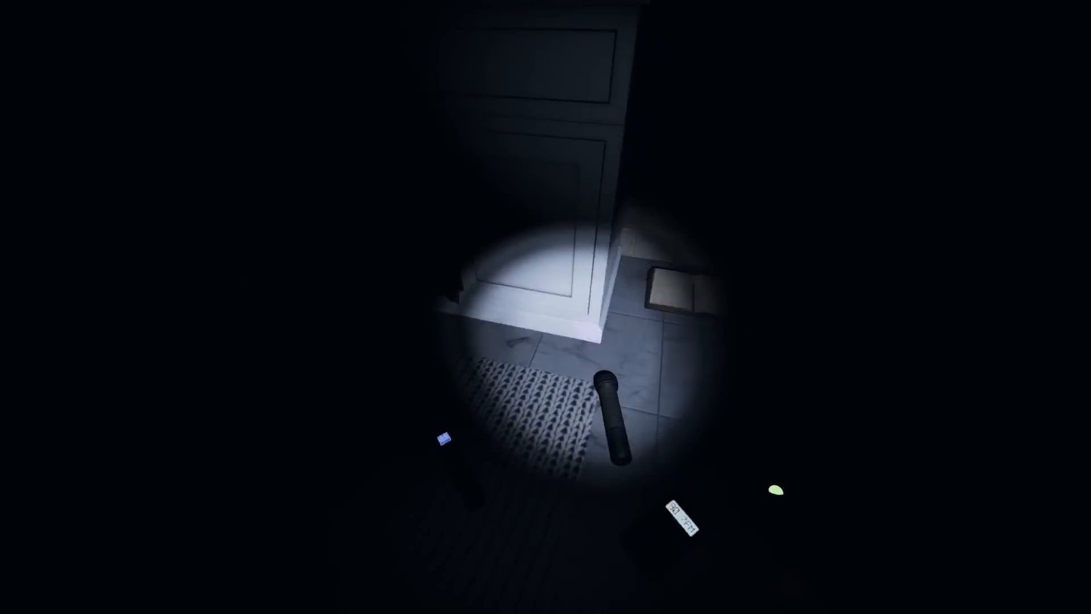
mouse_move(546, 307)
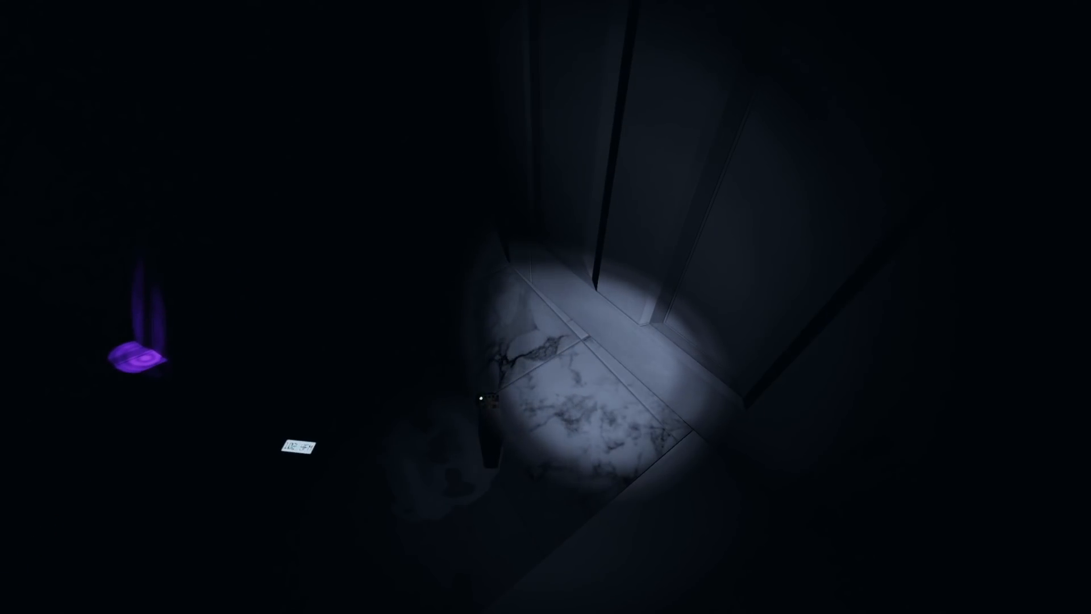
mouse_move(546, 306)
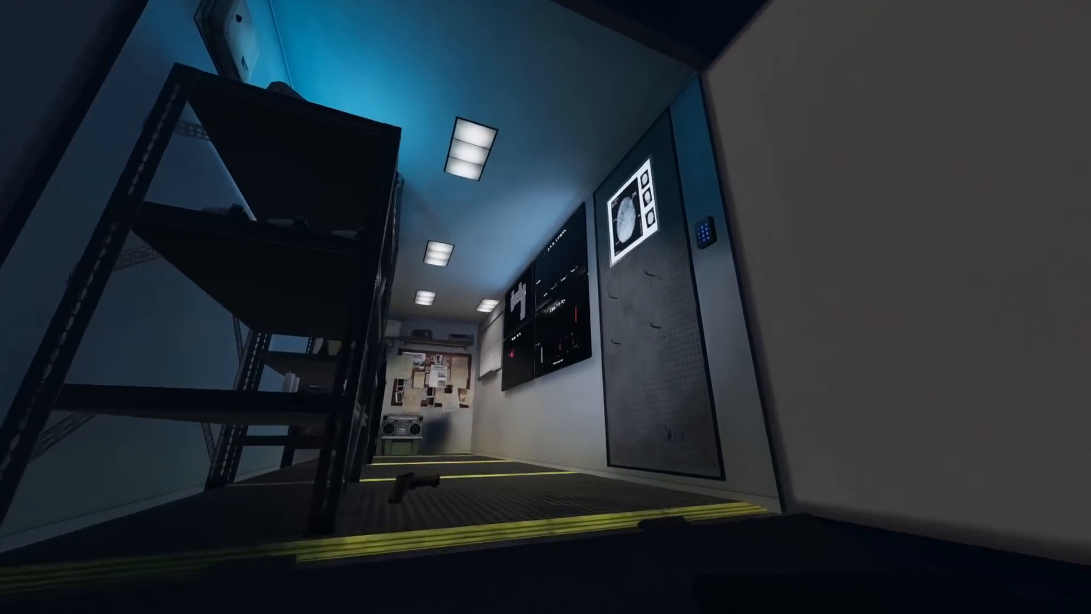
mouse_move(545, 307)
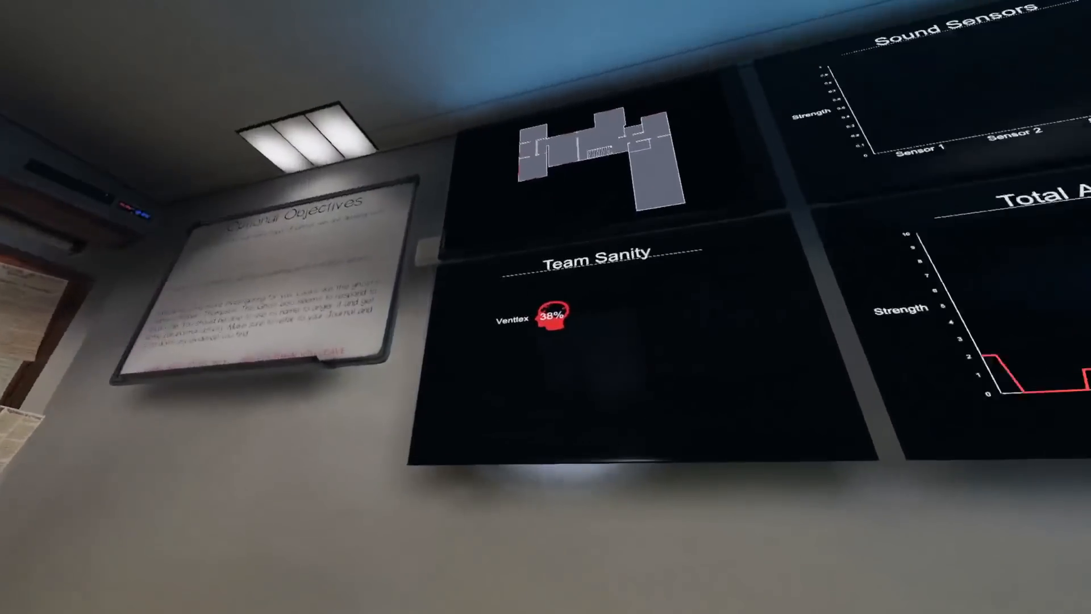
mouse_move(545, 307)
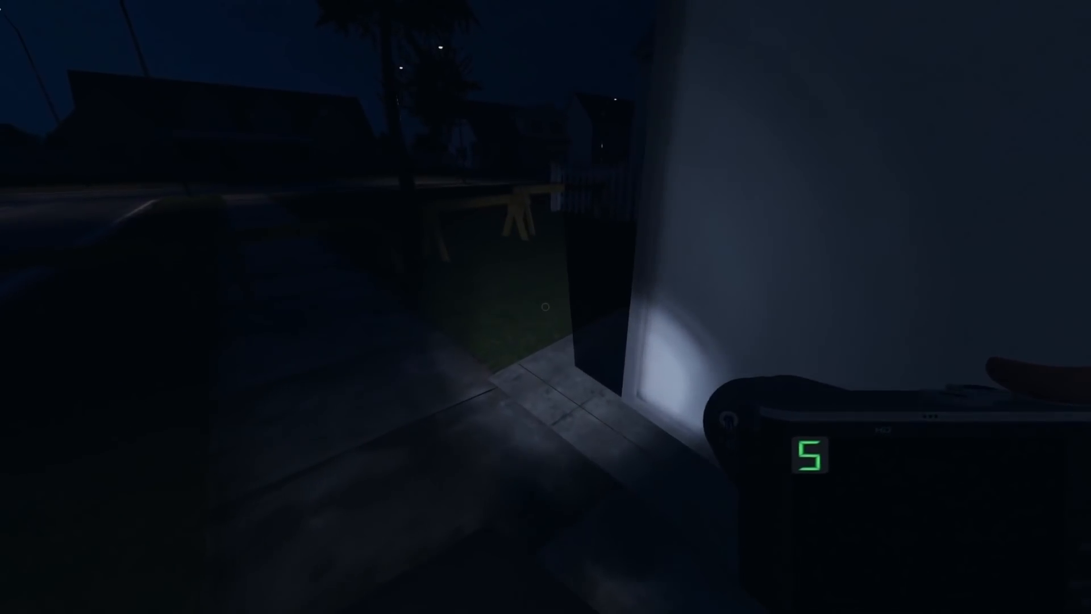
mouse_move(546, 306)
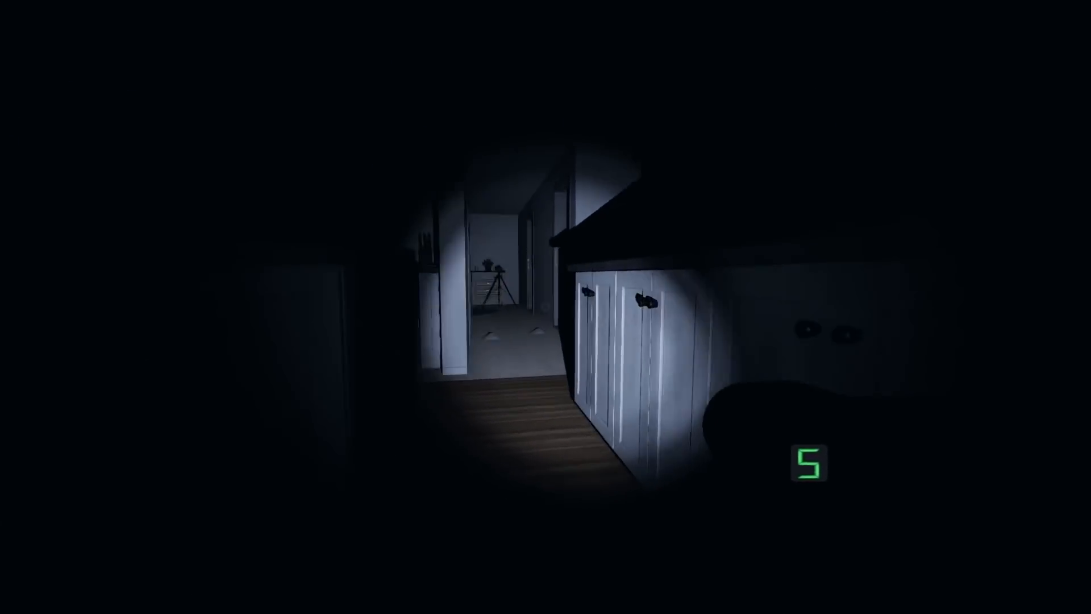
mouse_move(545, 307)
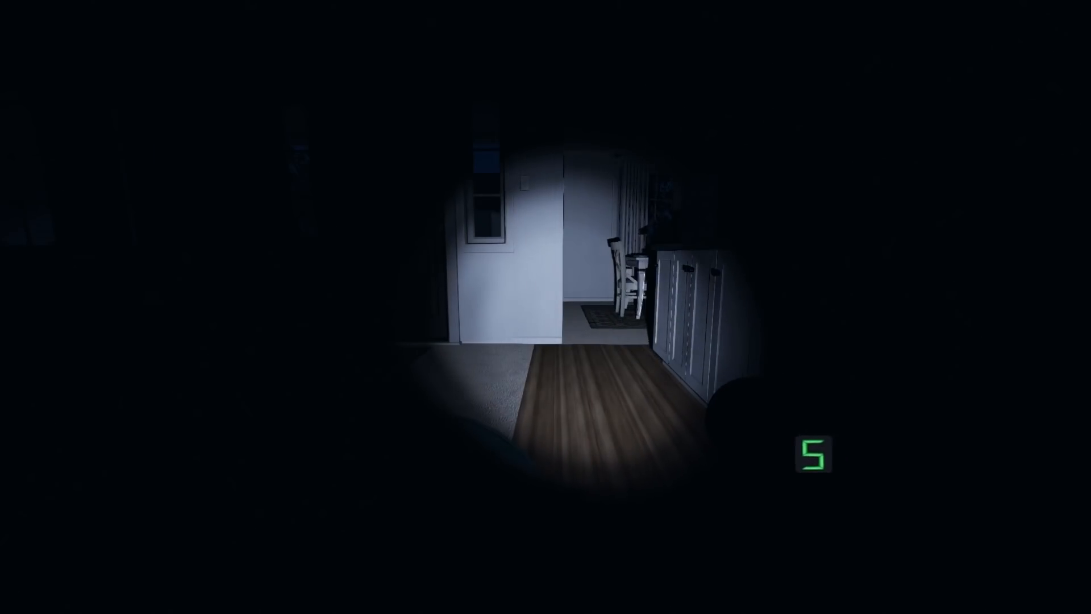
mouse_move(546, 307)
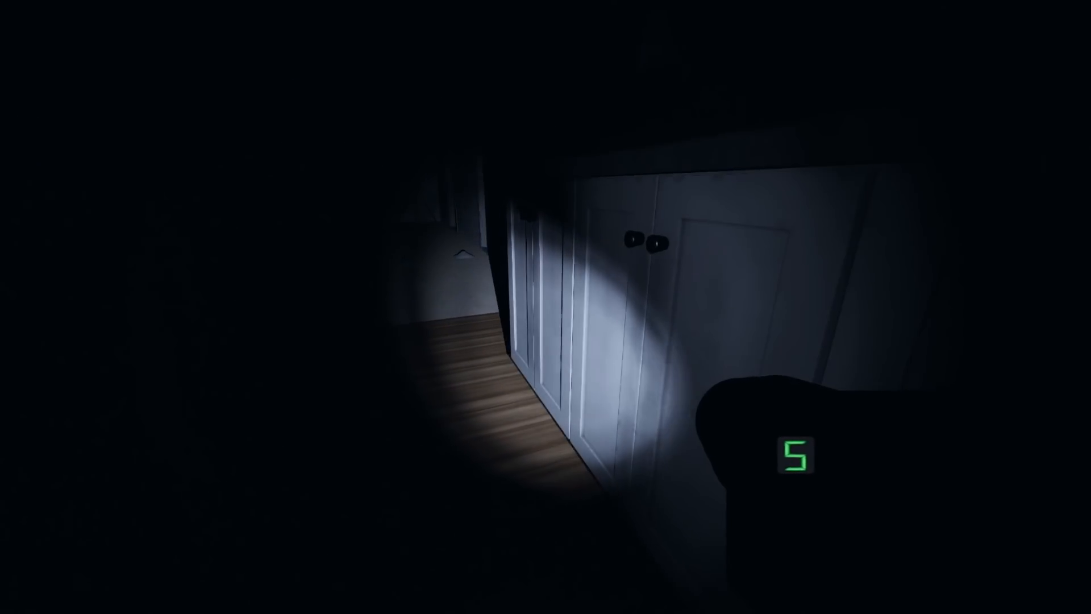
mouse_move(545, 307)
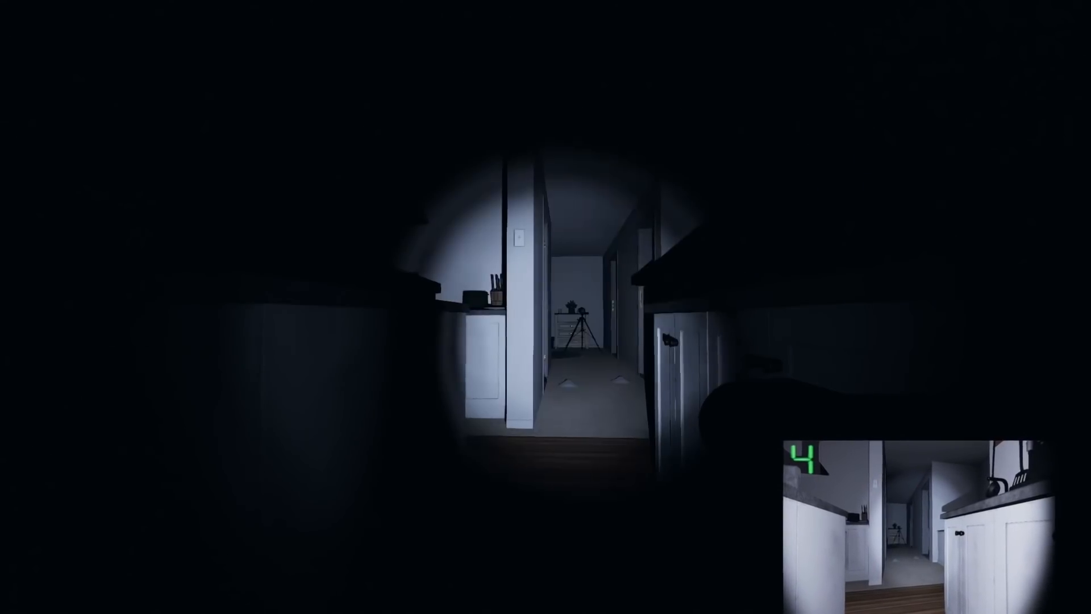
mouse_move(546, 306)
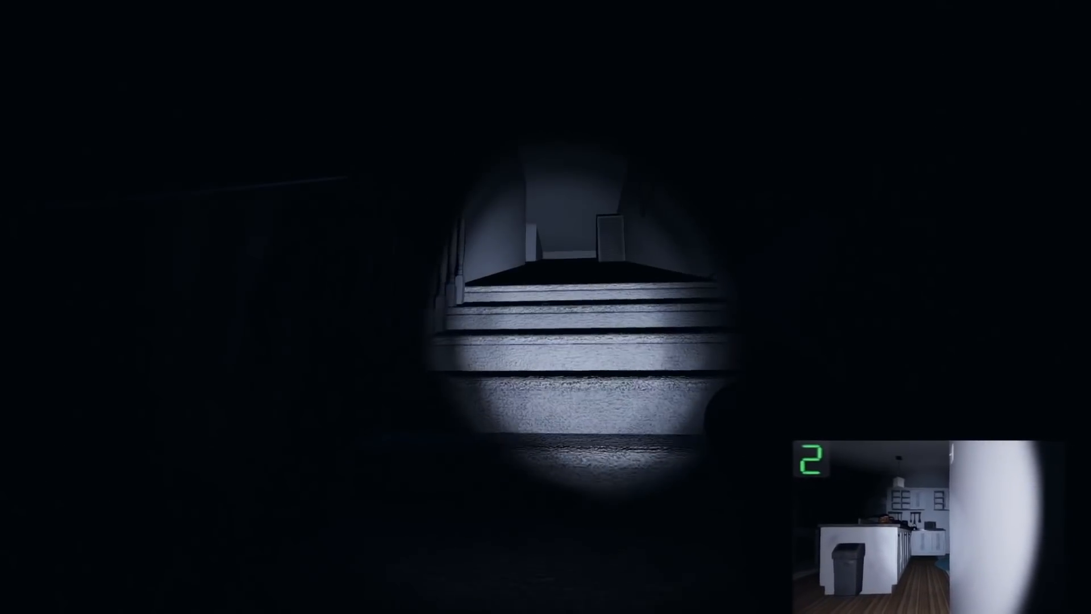
mouse_move(545, 306)
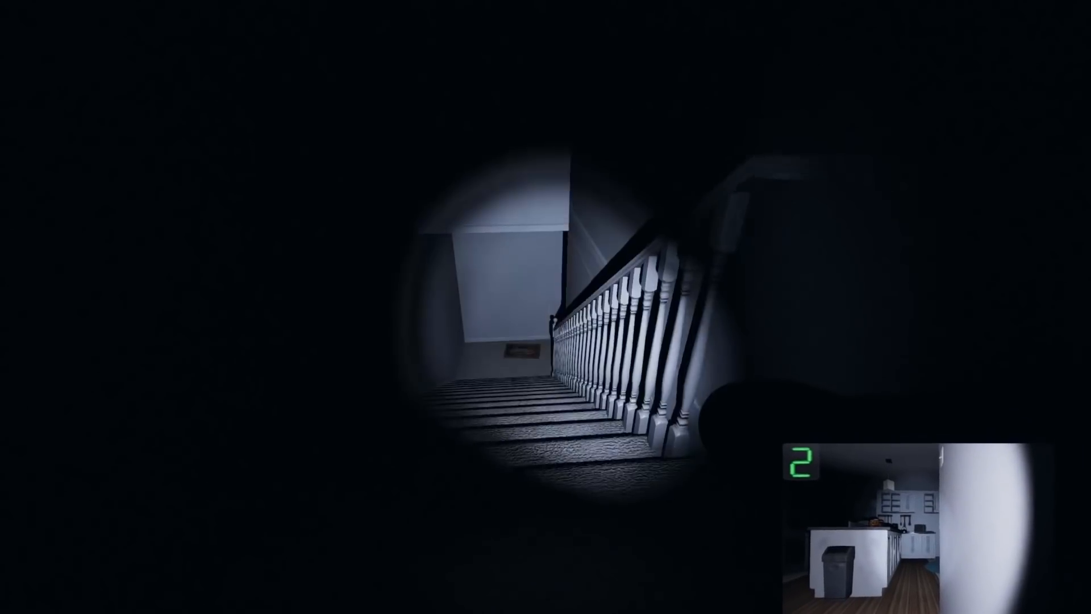
mouse_move(546, 307)
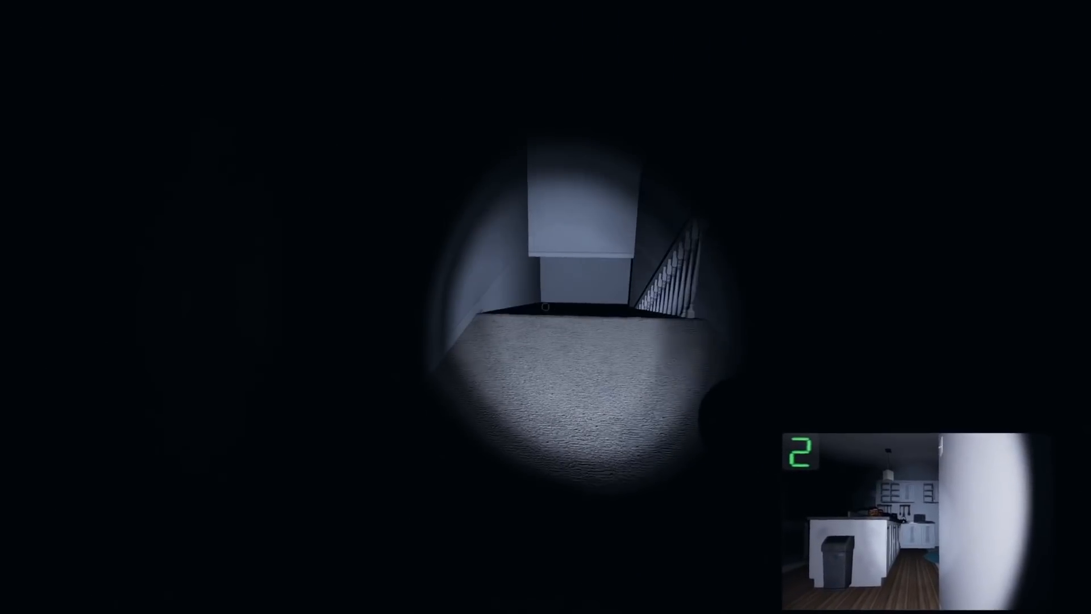
mouse_move(546, 306)
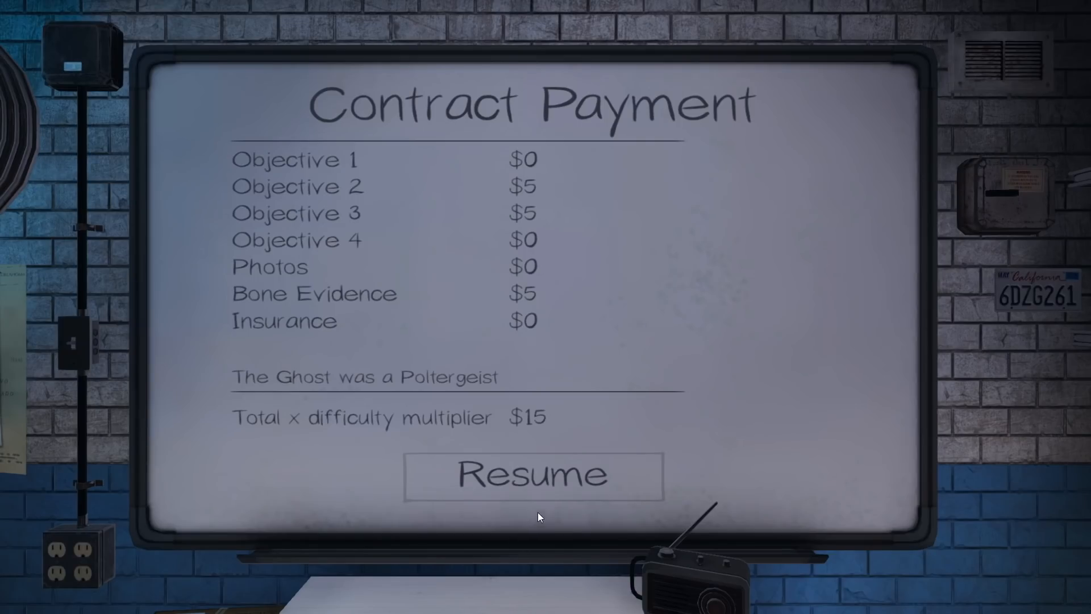
- Dismiss the Contract Payment and Contract Experience (37 XP) screens to reach the lobby
click(532, 476)
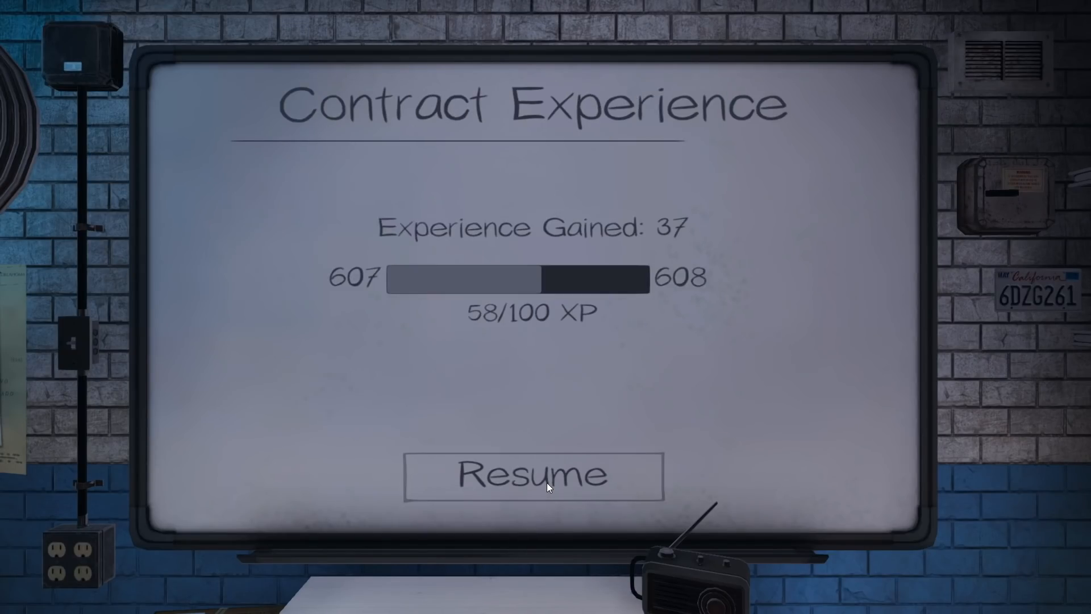
click(532, 476)
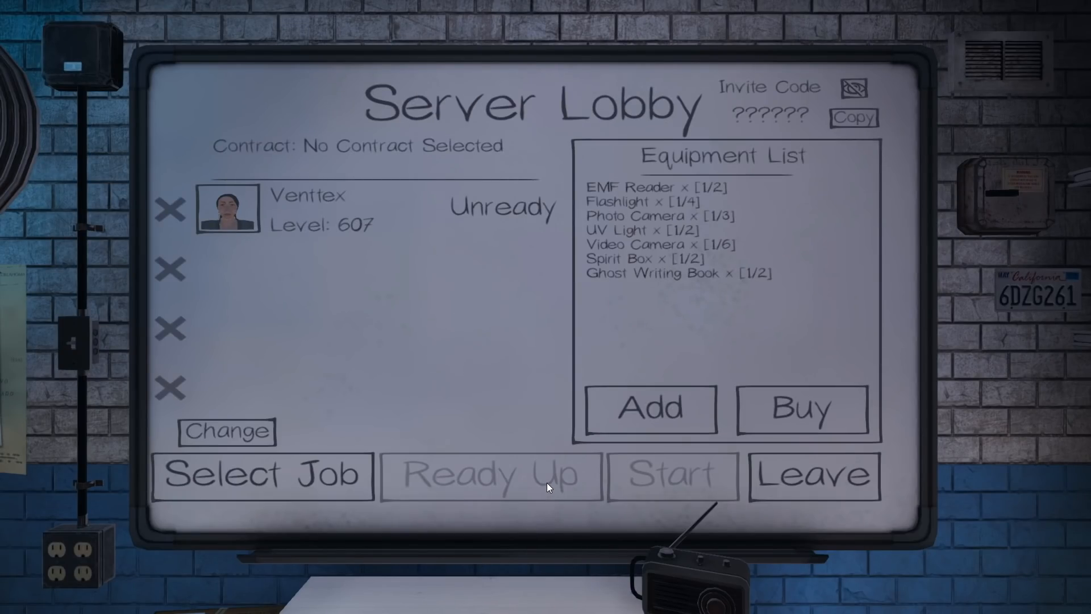